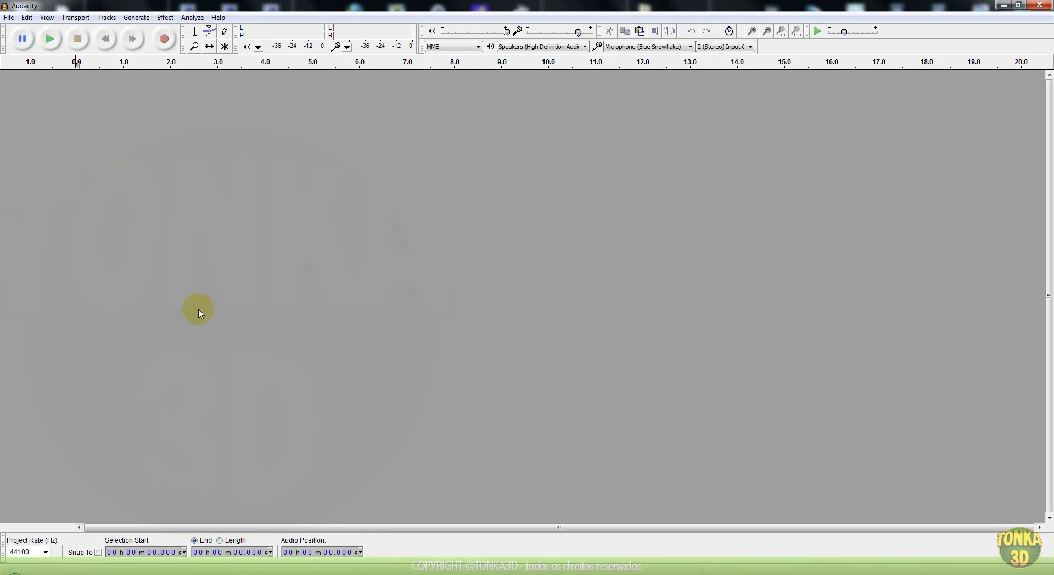
mouse_move(320, 273)
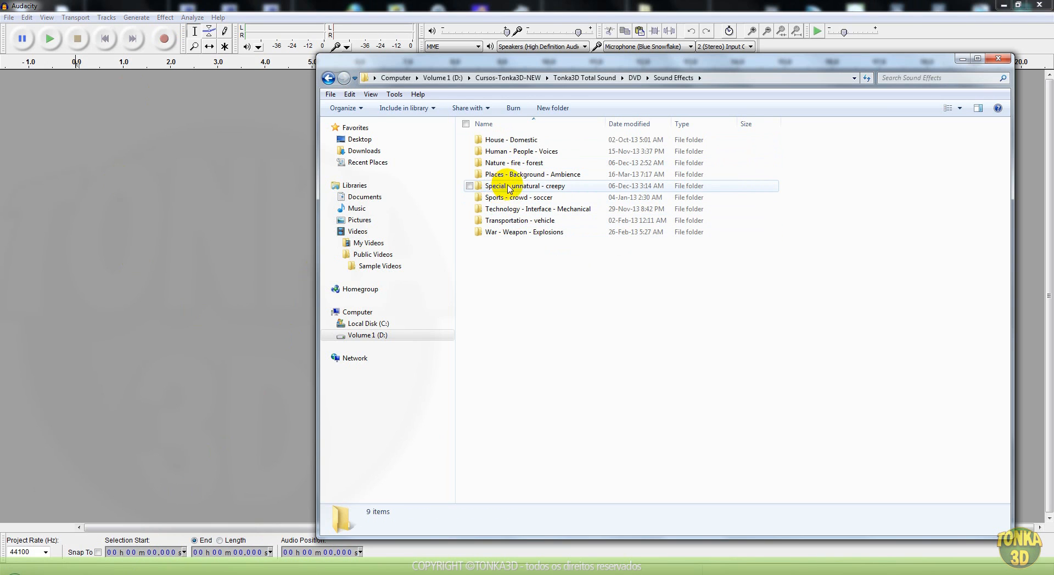
Open the 'Special - unnatural - creepy' folder and preview wavefx sounds (wavefx20, wavefx10, wavefx23)
click(528, 186)
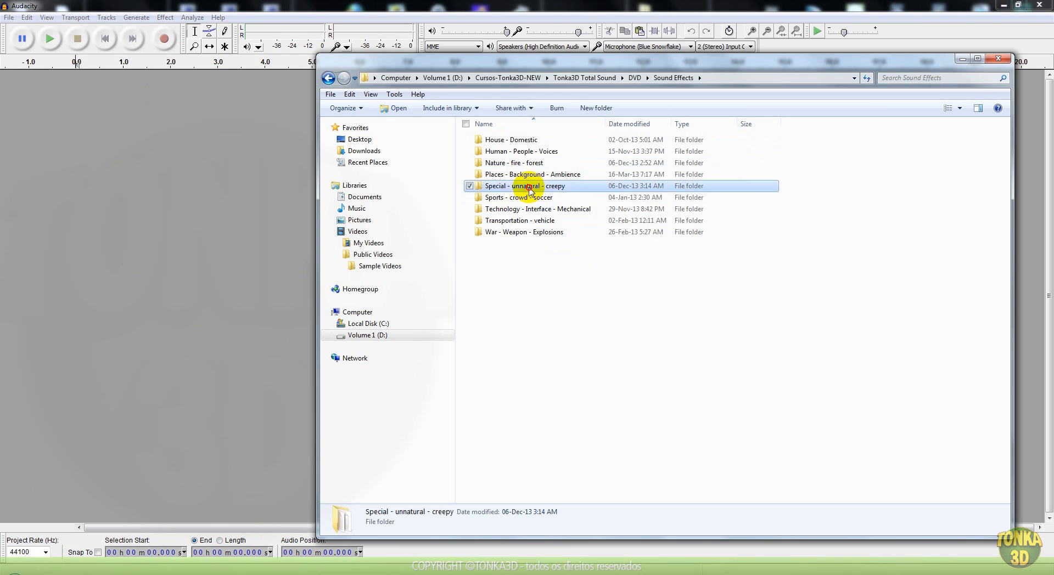
double_click(526, 185)
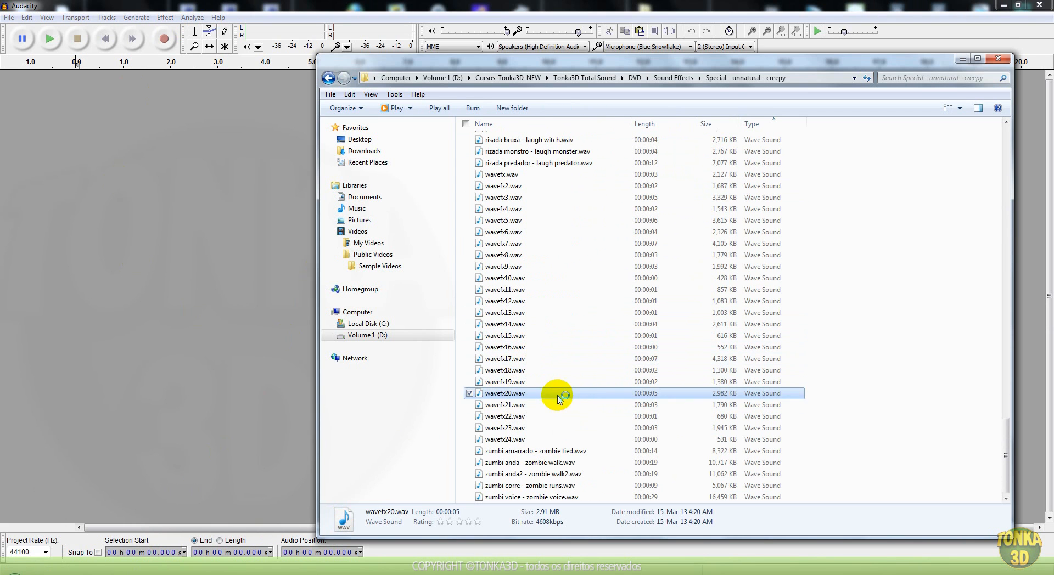
double_click(506, 393)
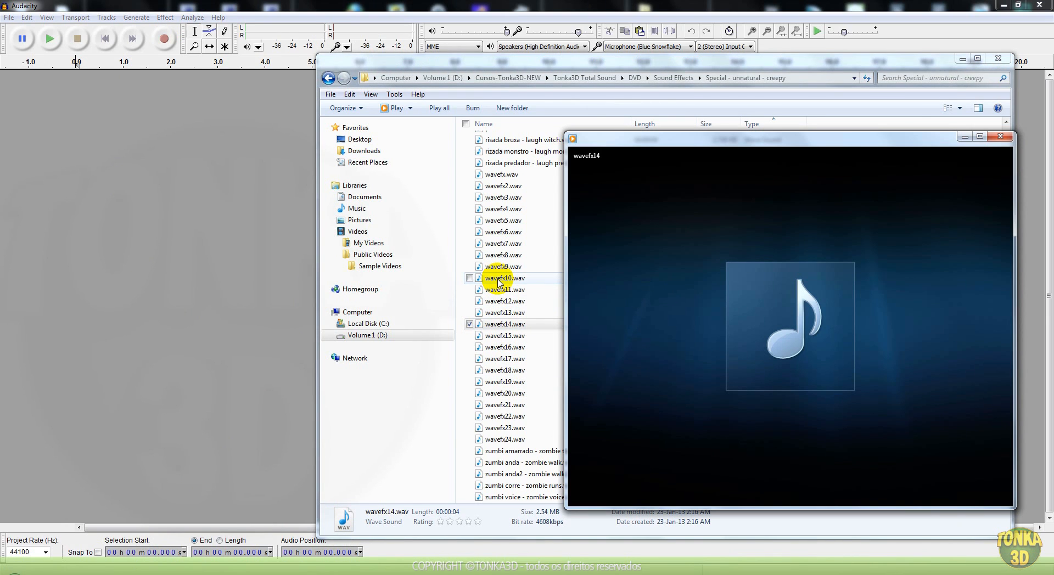
click(504, 278)
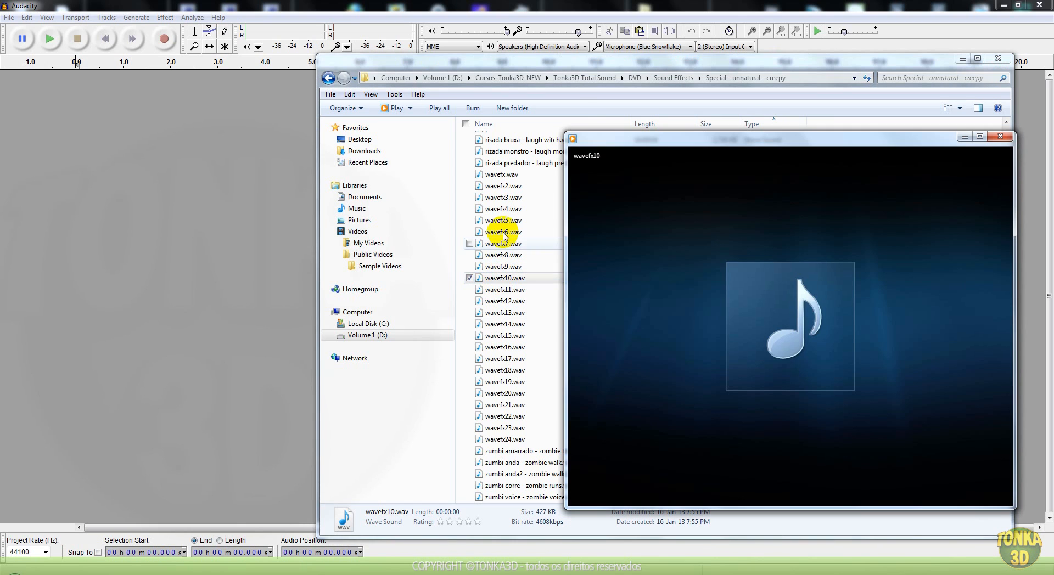
click(504, 220)
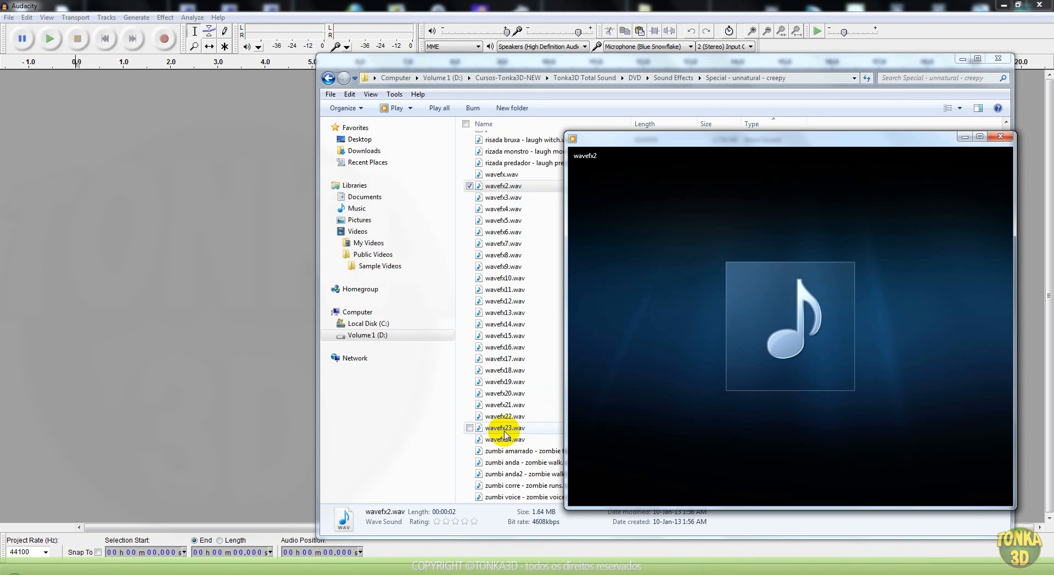
click(504, 428)
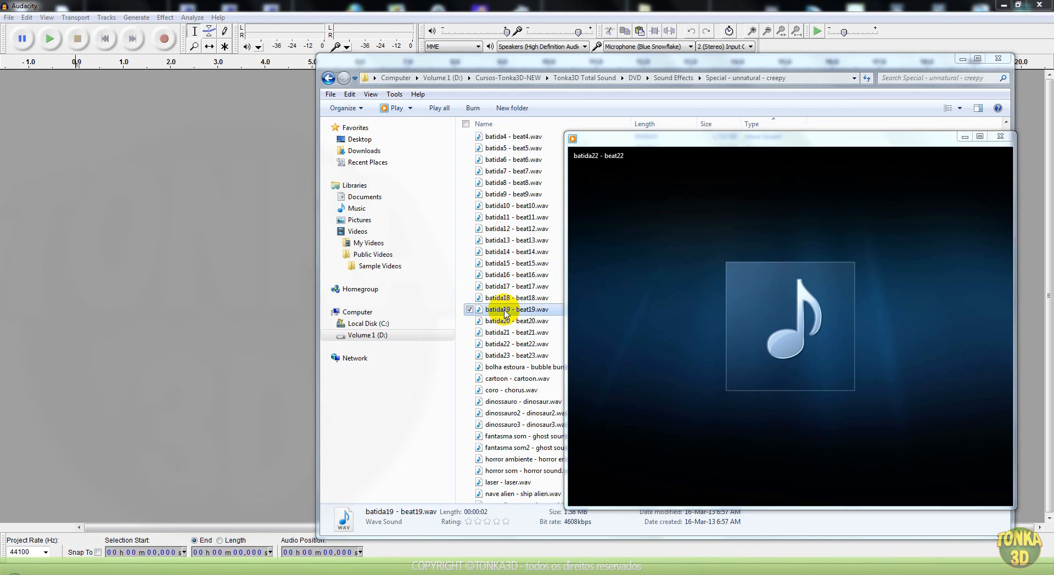
Preview several batida beat samples, including batida19 and batida5
click(517, 274)
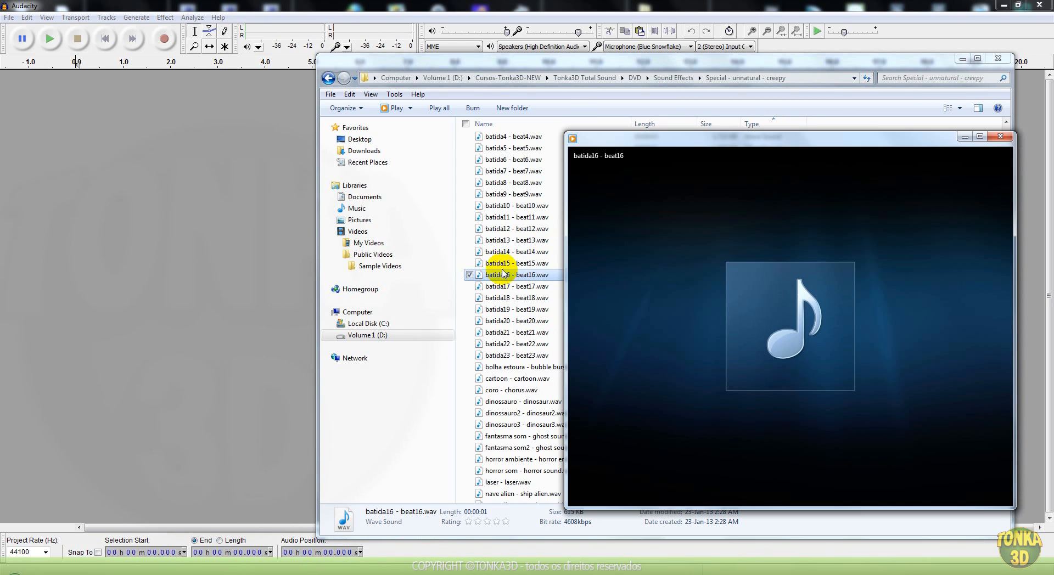
click(518, 240)
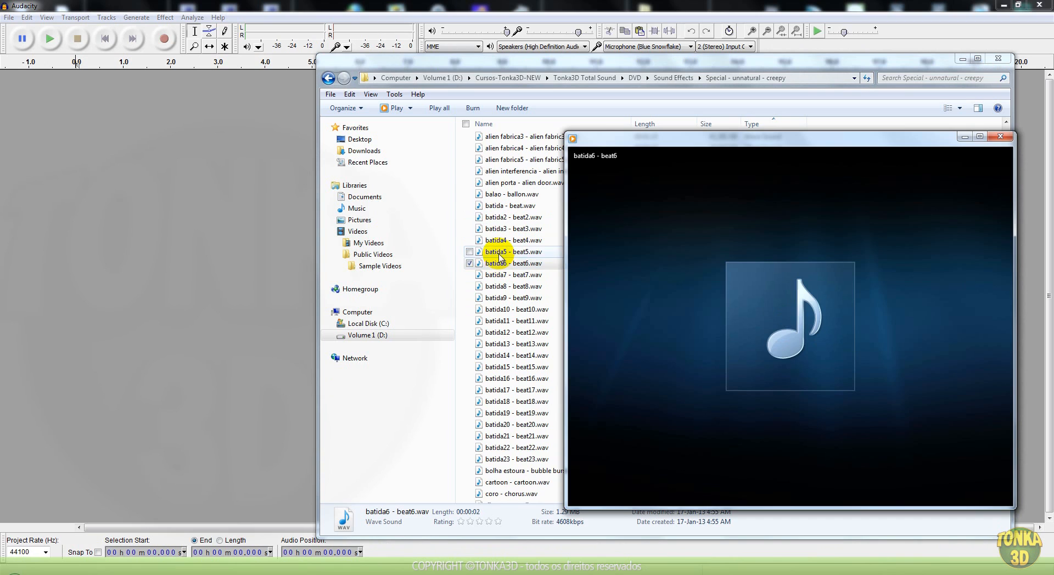
click(514, 252)
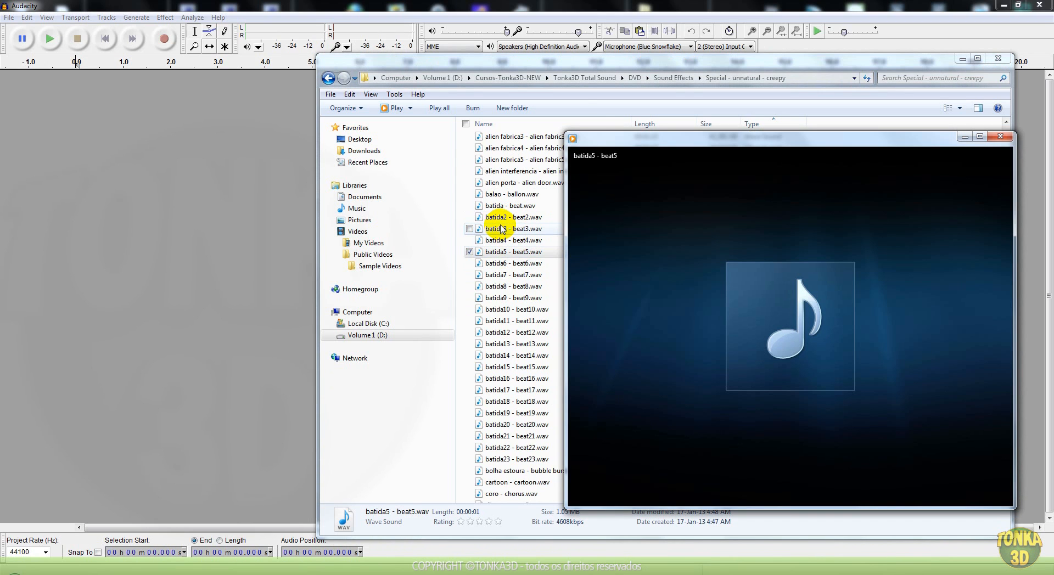
click(515, 297)
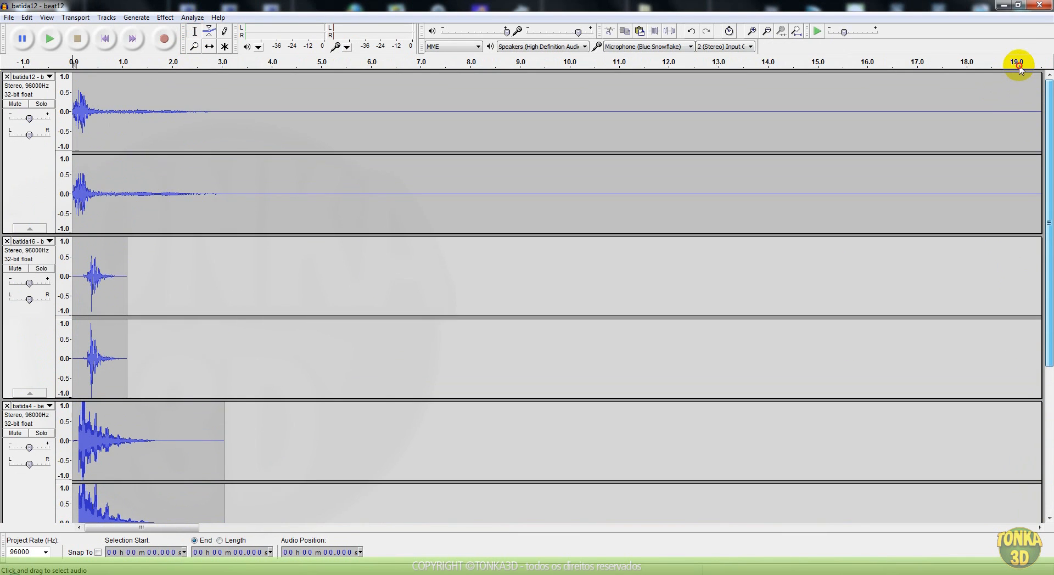
Shift the batida12 clip slightly later on the timeline with the Time Shift tool
click(48, 38)
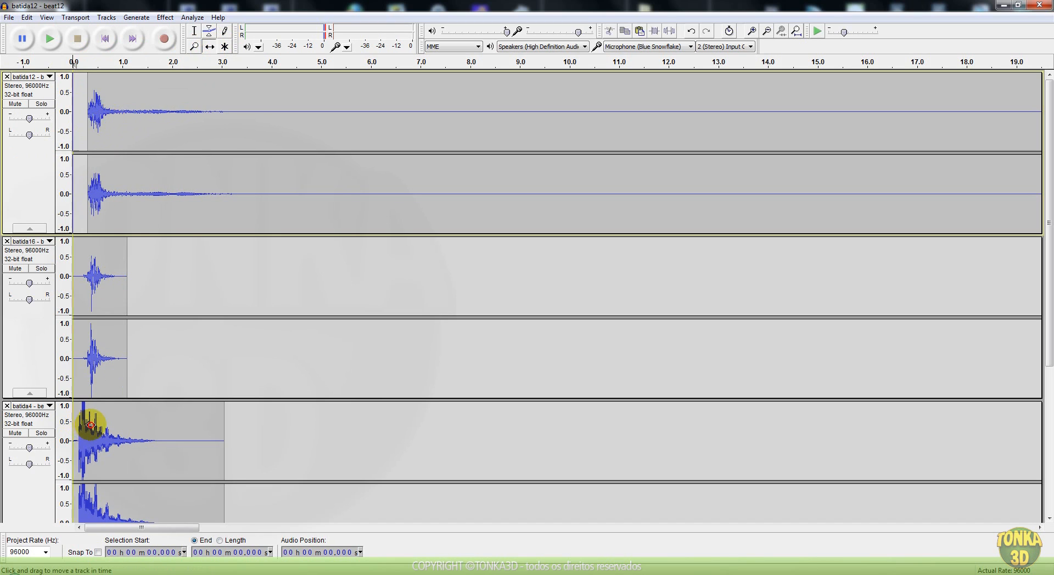
Scroll through the tracks and reposition the batida8 clip with the Time Shift tool
scroll(down, 3)
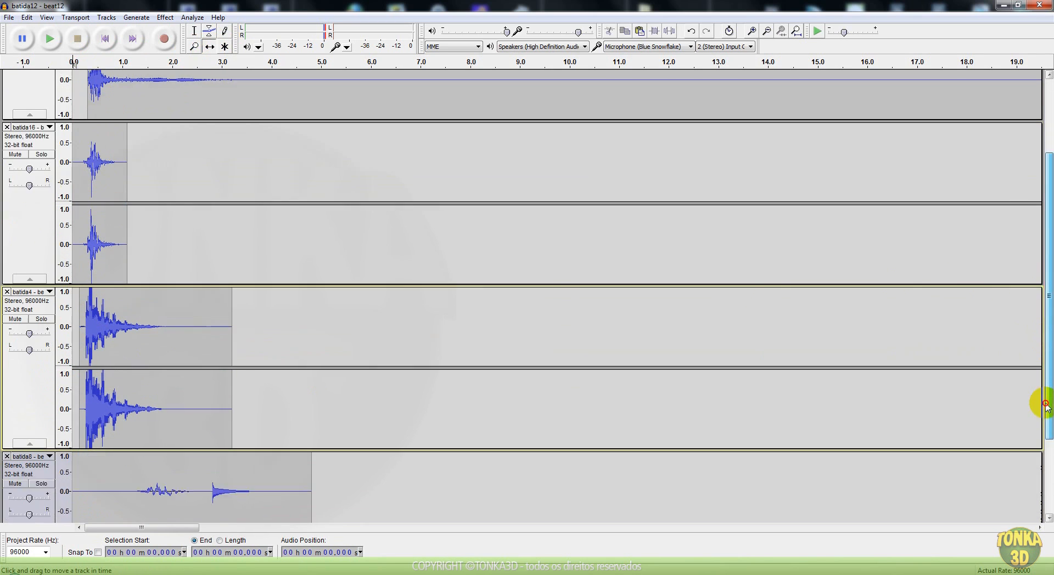
scroll(down, 3)
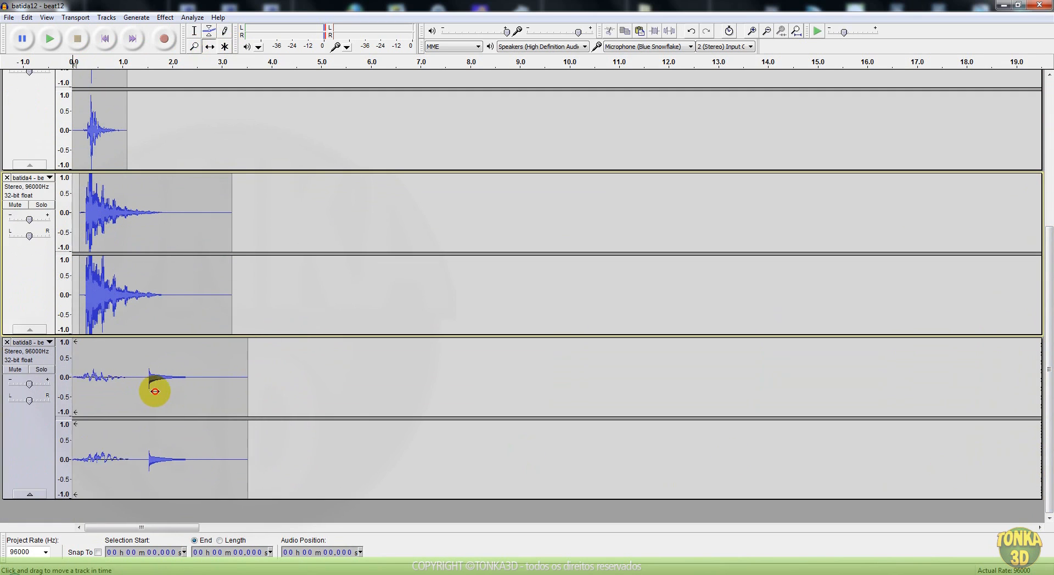
click(49, 39)
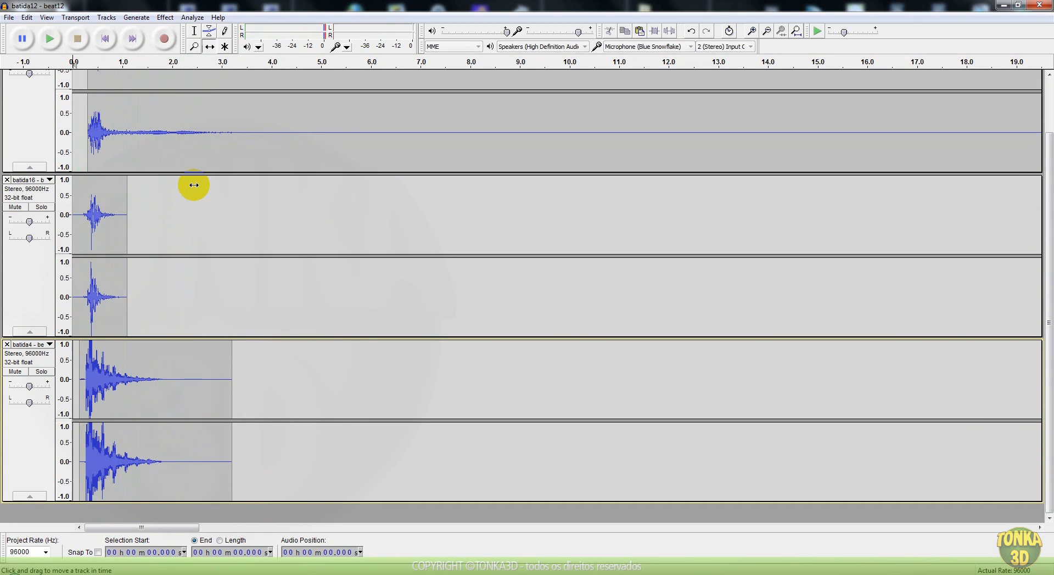
click(48, 39)
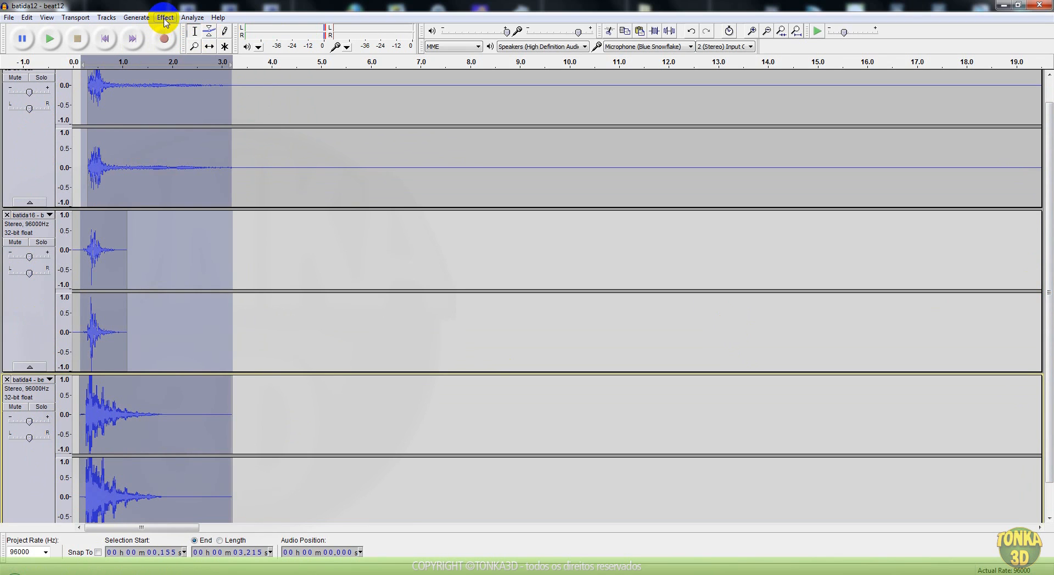
Merge the selected beat tracks into one stereo Mix track with Tracks > Mix and Render
click(165, 17)
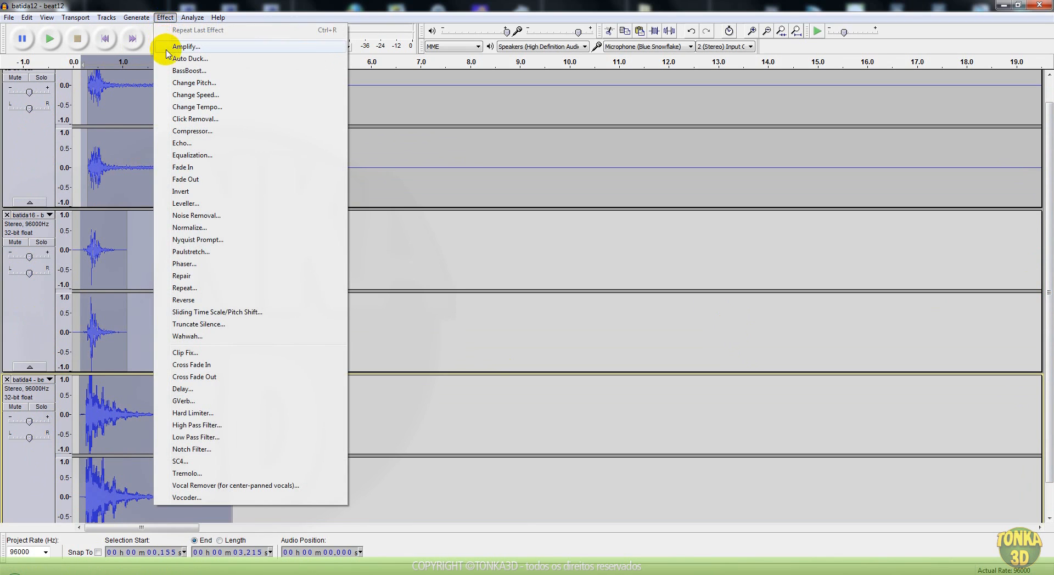
click(105, 17)
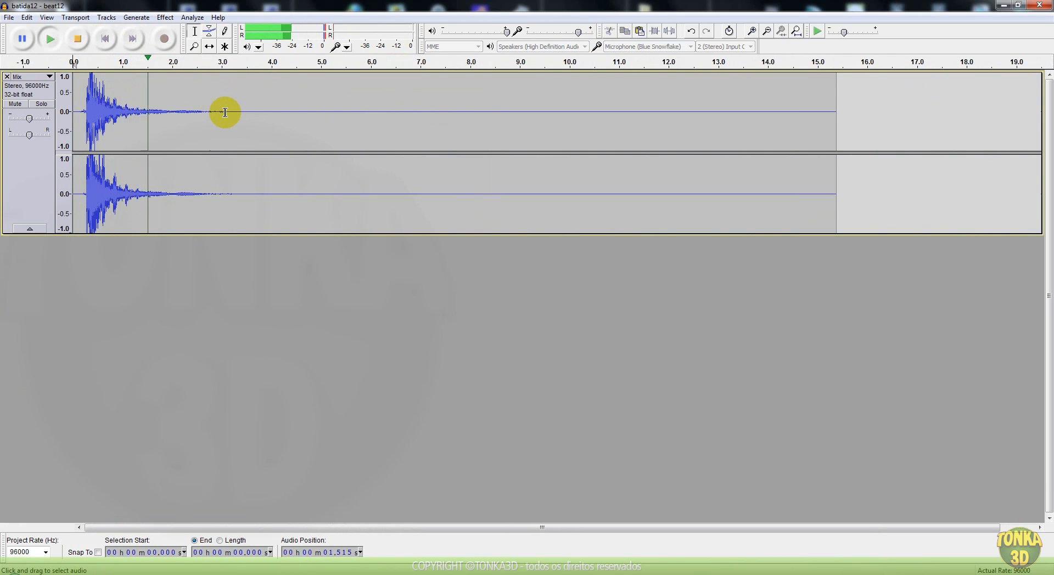
Delete the Mix track's silent tail after 3.5 s, zoom in, and select the whole clip
click(264, 129)
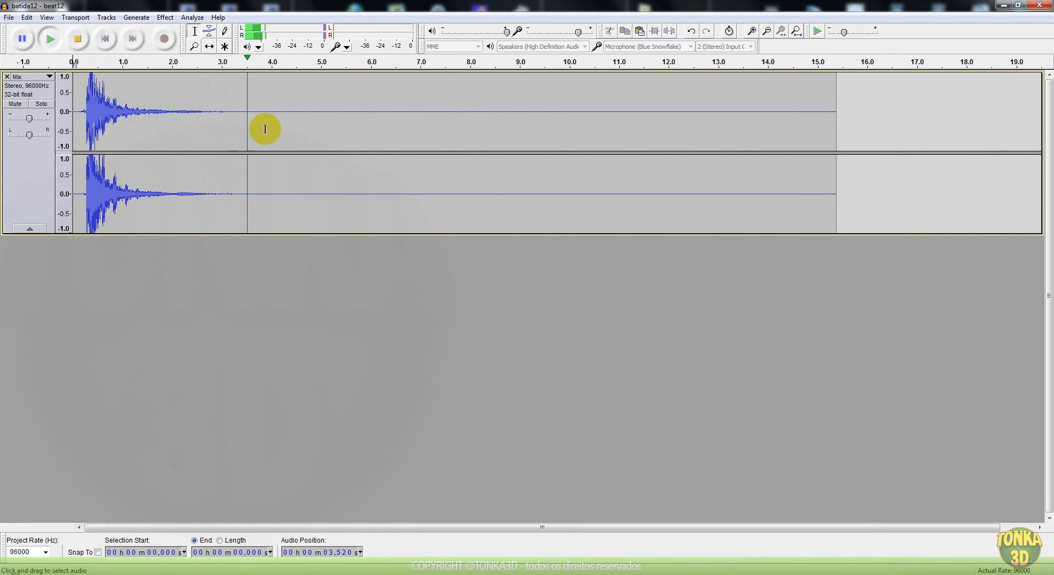
drag(264, 128, 841, 110)
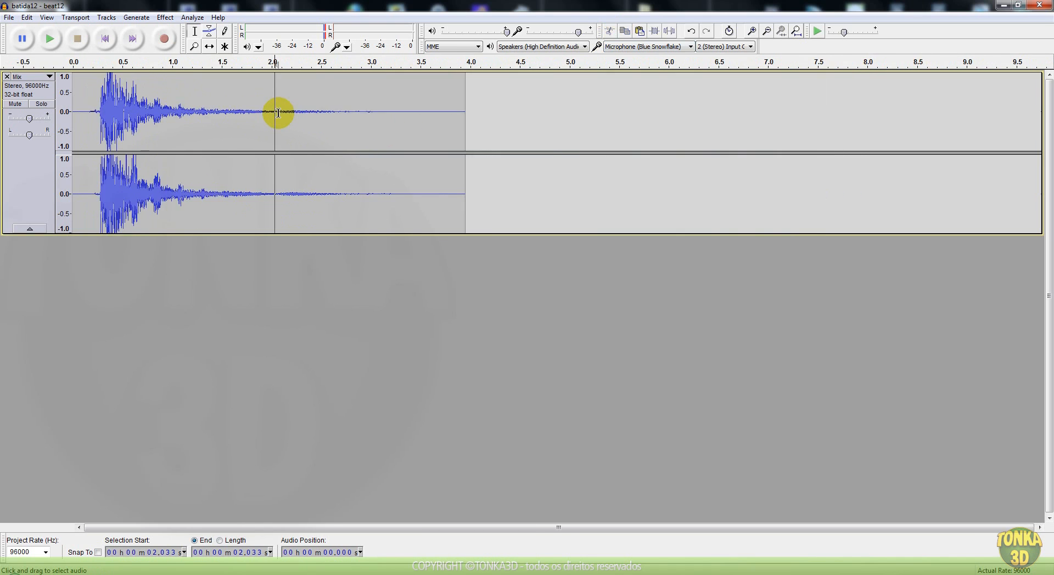
click(752, 31)
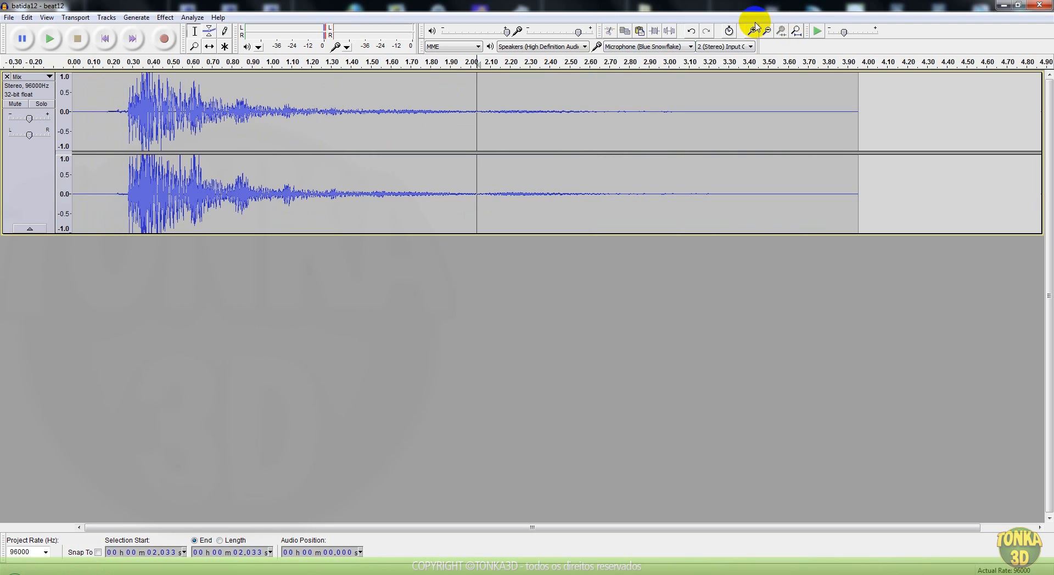
mouse_move(298, 140)
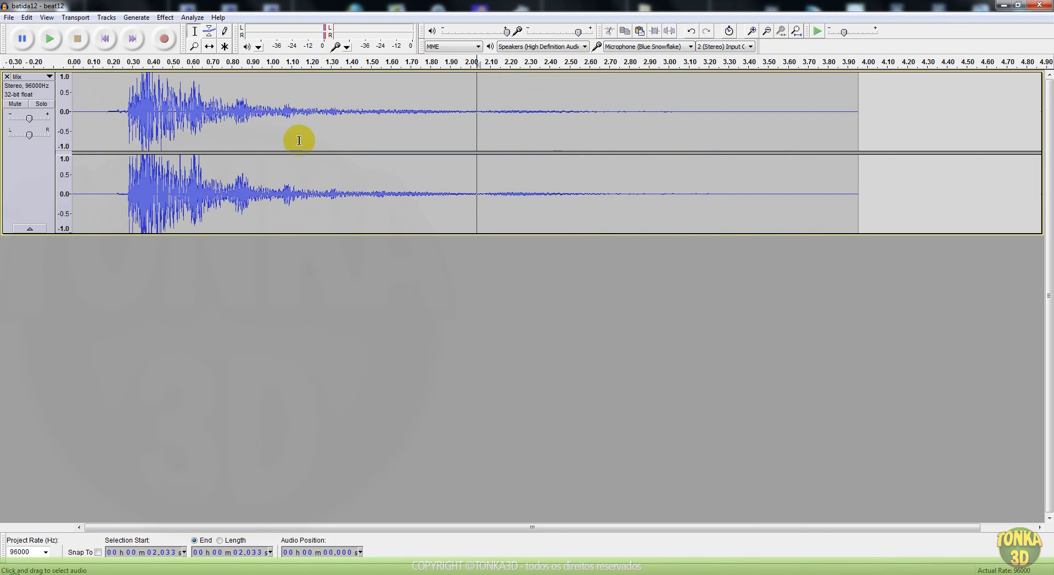
click(165, 17)
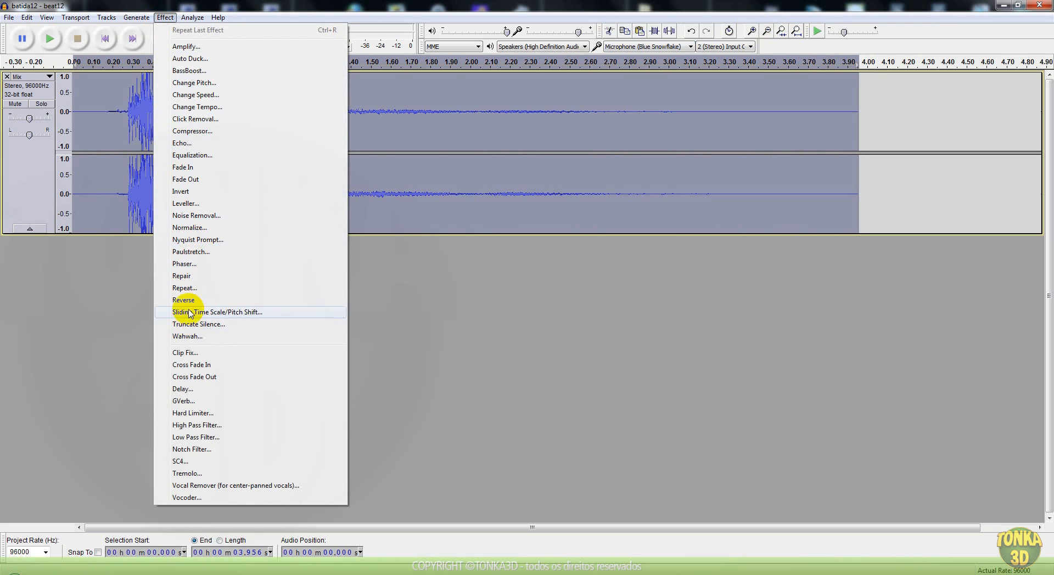
mouse_move(204, 300)
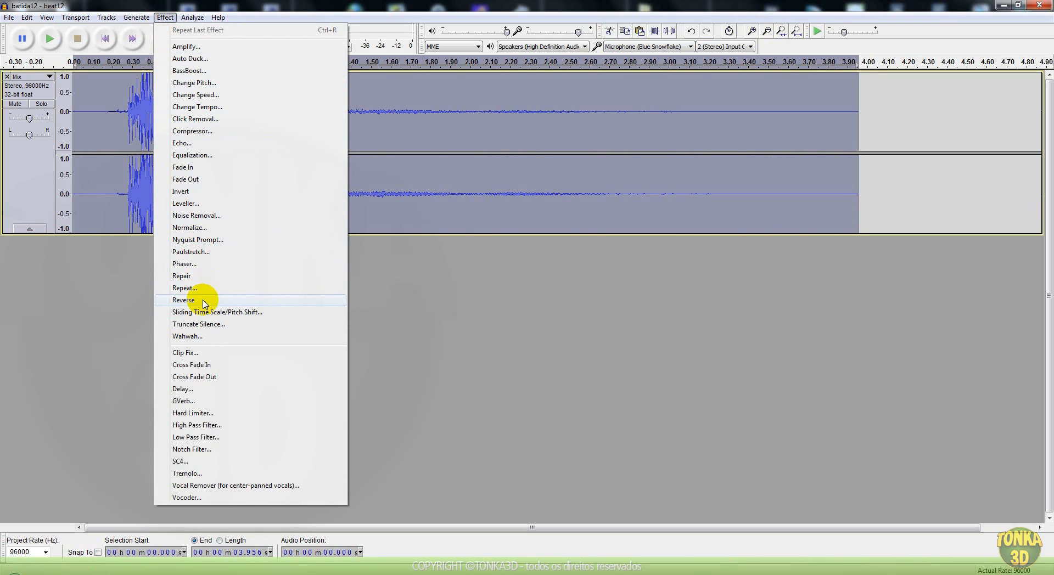
Reverse the Mix clip so it plays backwards
click(184, 300)
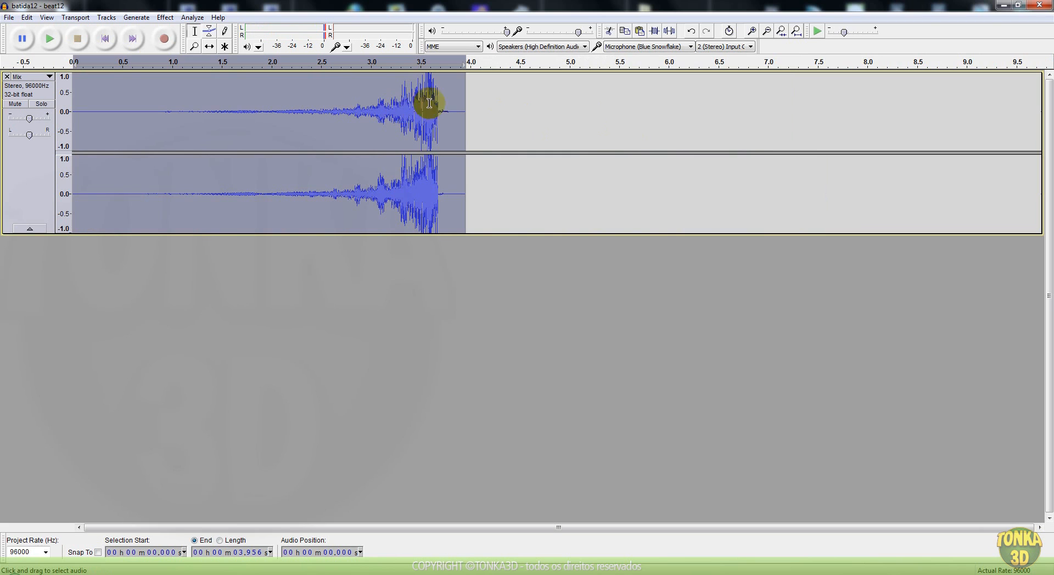
click(165, 17)
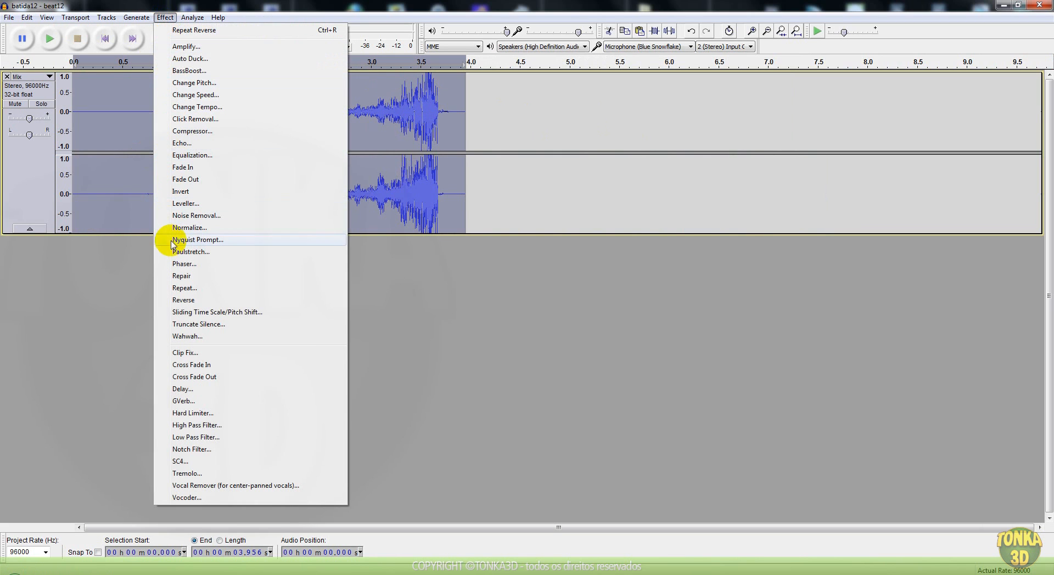
mouse_move(193, 401)
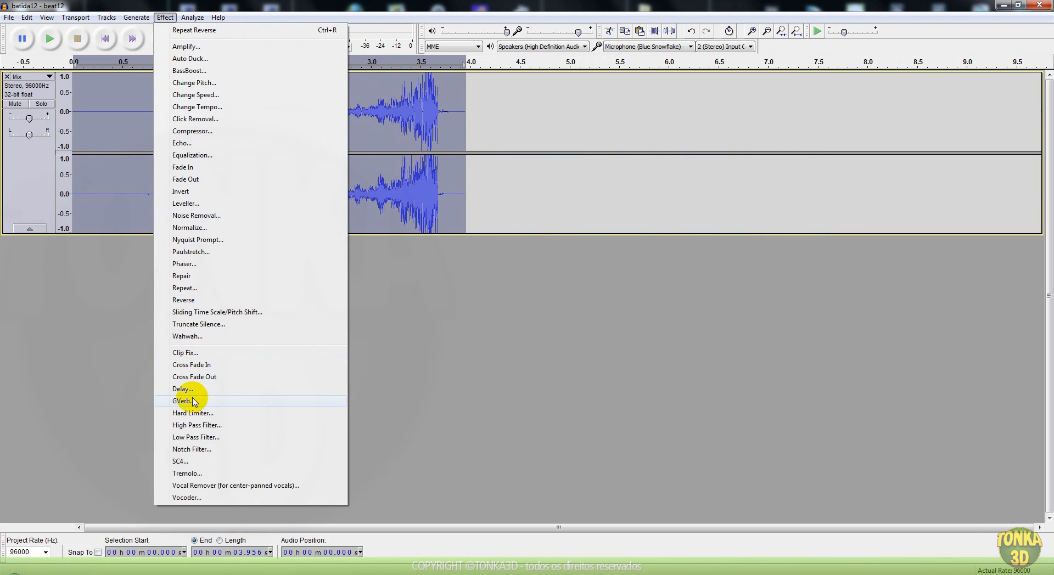
Apply GVerb reverb with a 30 m room size to the reversed Mix clip
click(182, 401)
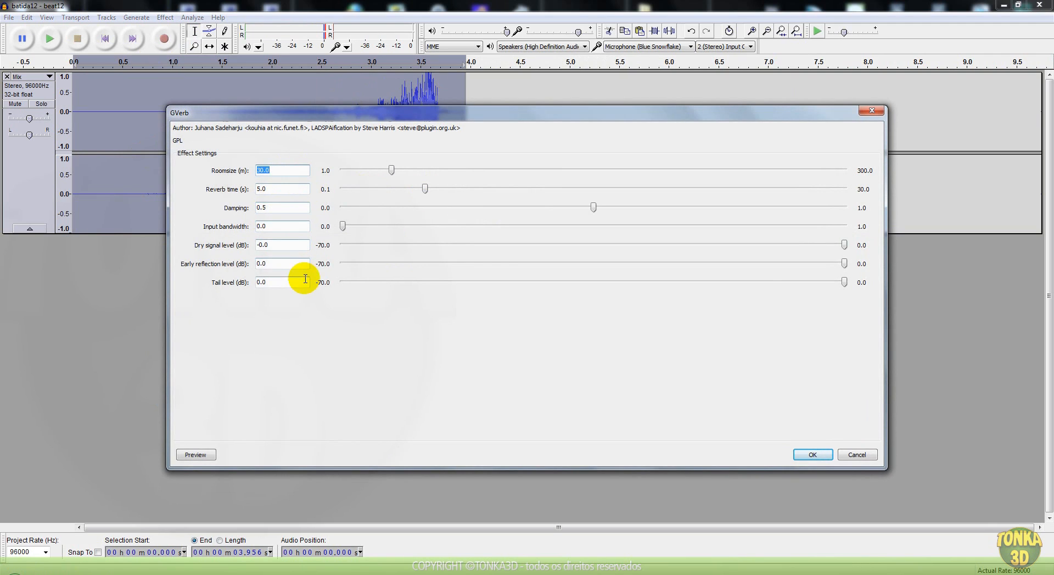
drag(844, 245, 646, 245)
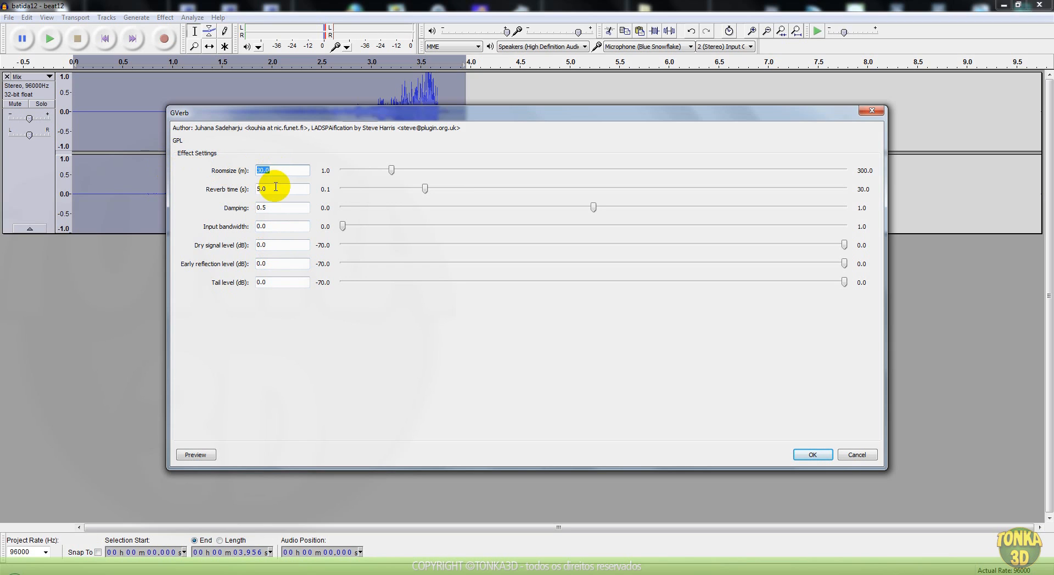
click(281, 189)
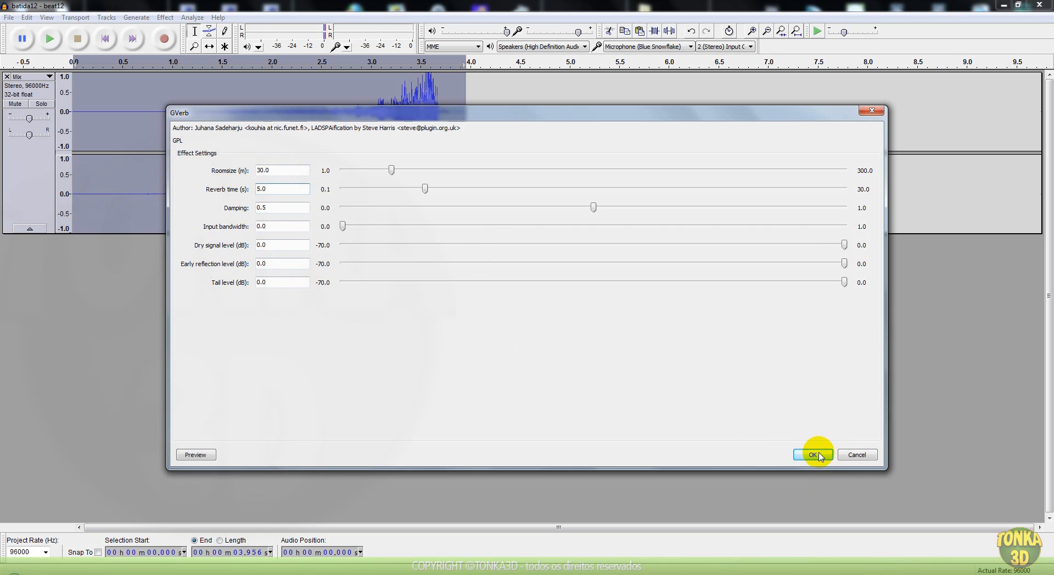
click(813, 454)
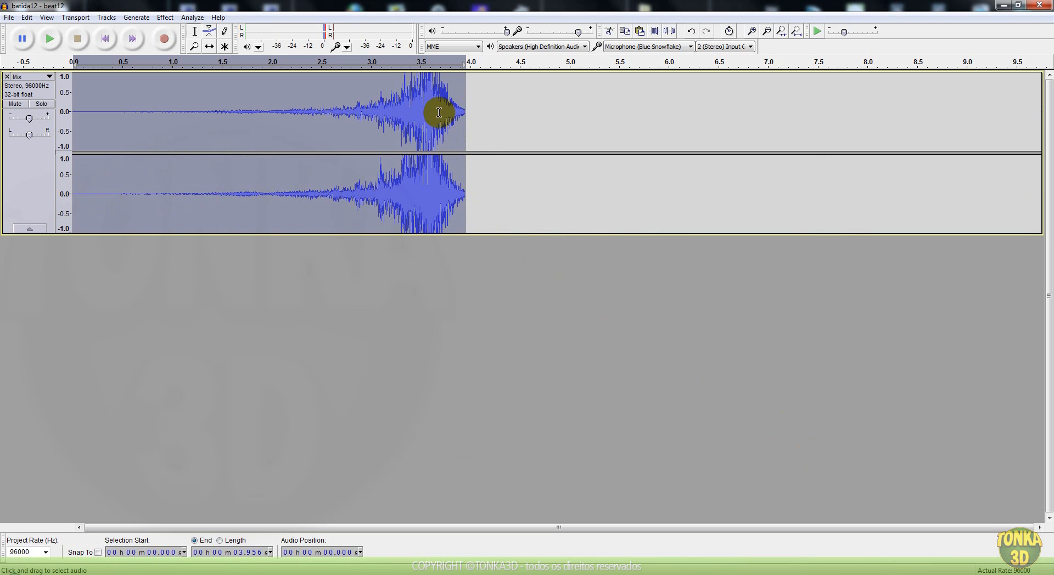
mouse_move(473, 111)
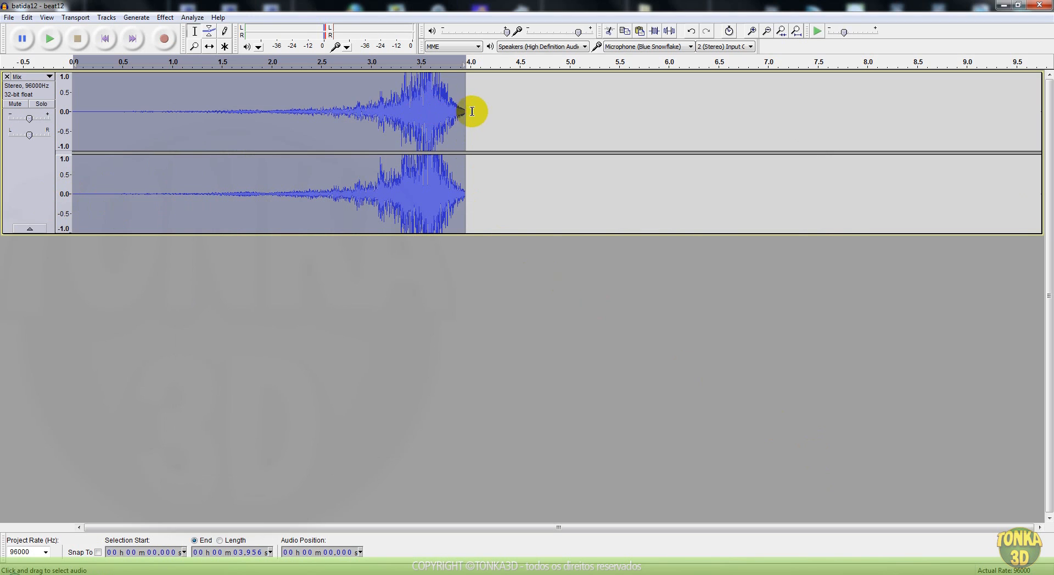
click(427, 111)
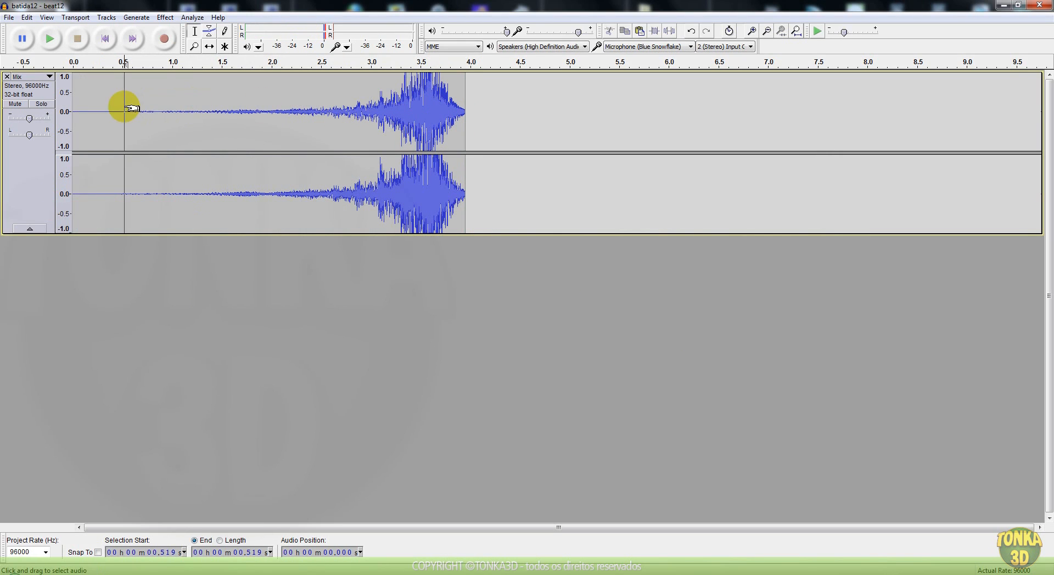
Undo GVerb from the Edit menu, restoring the dry reversed Mix track
click(48, 38)
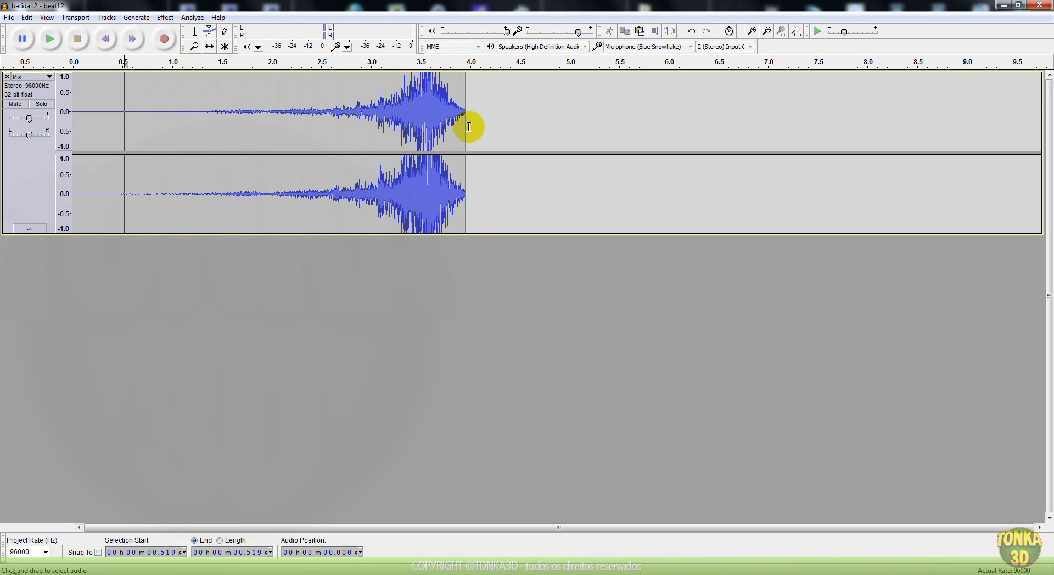
click(26, 18)
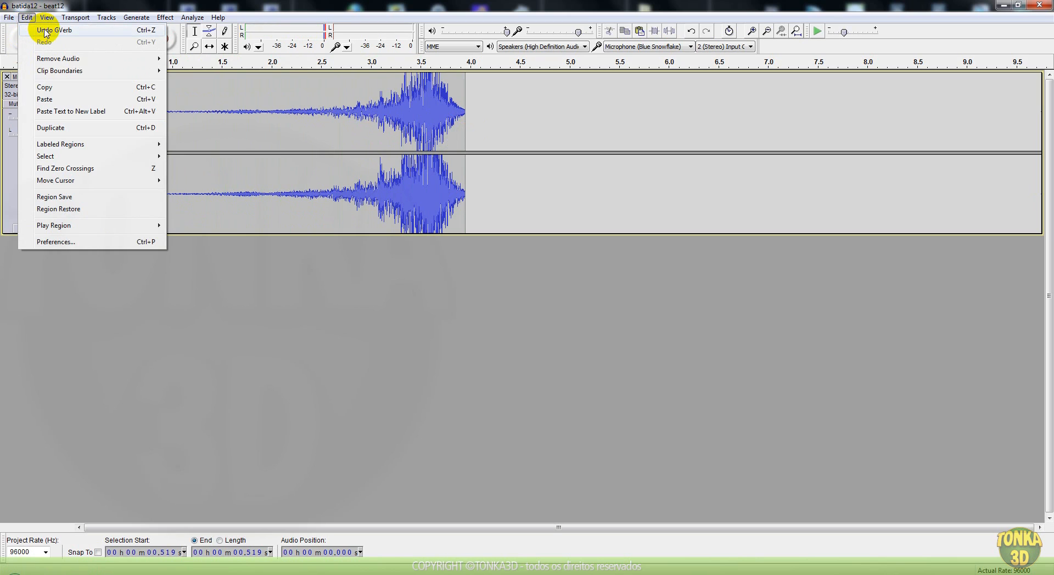
click(54, 29)
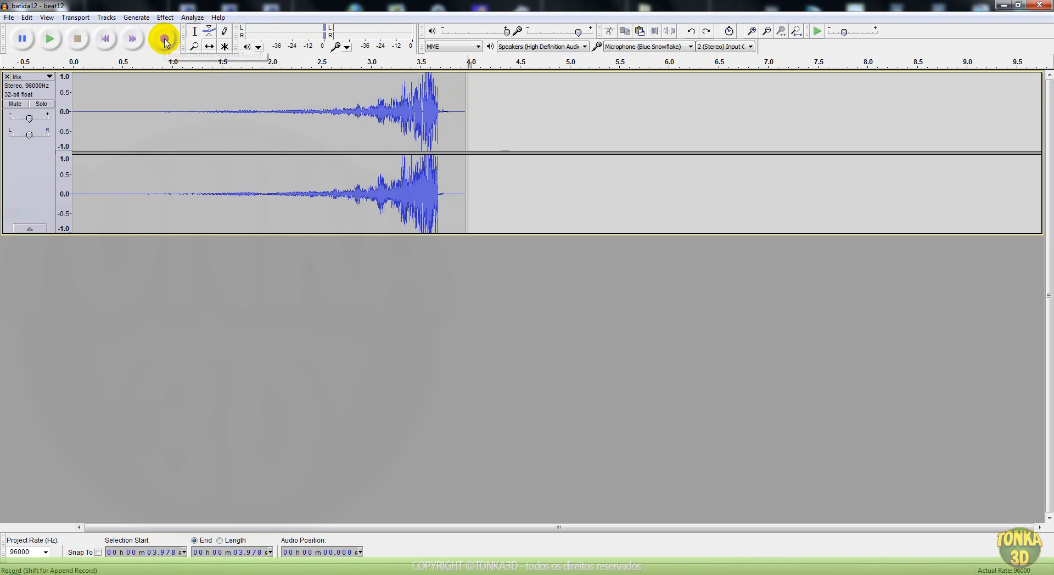
Record a short clip, silence it, and mix it in to pad the track to six seconds
click(163, 38)
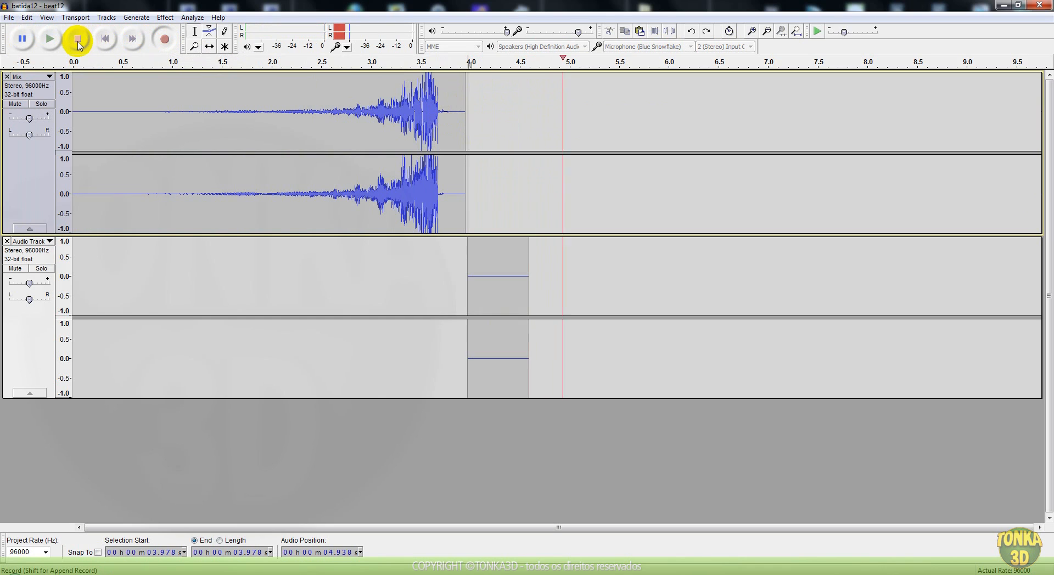
click(77, 39)
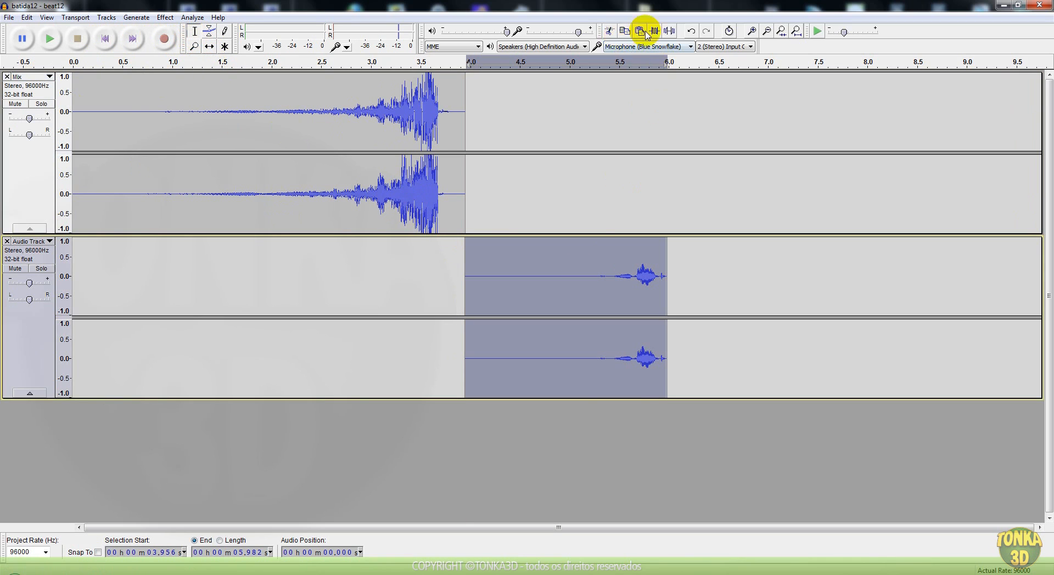
click(639, 31)
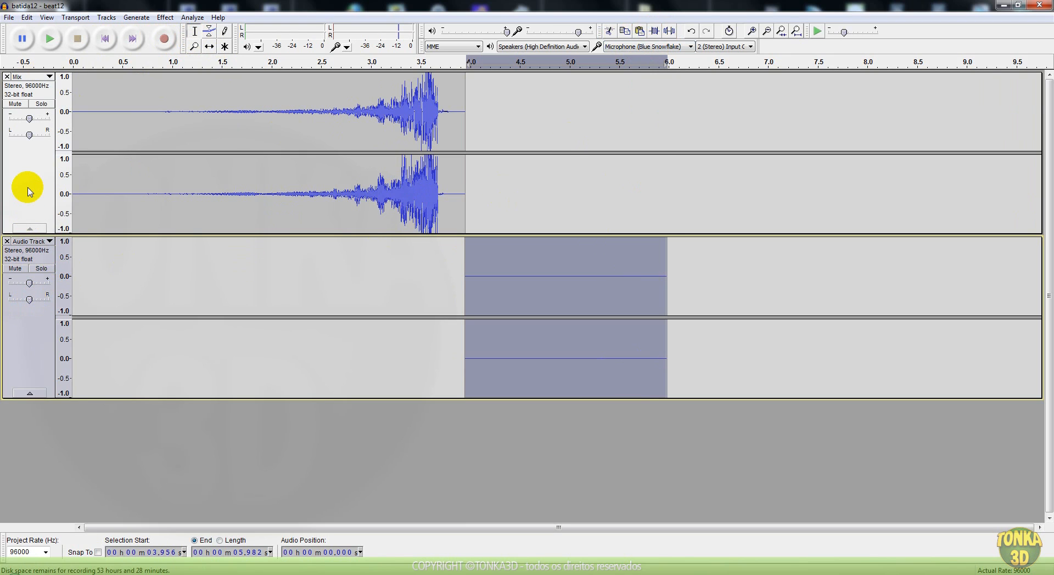
click(106, 17)
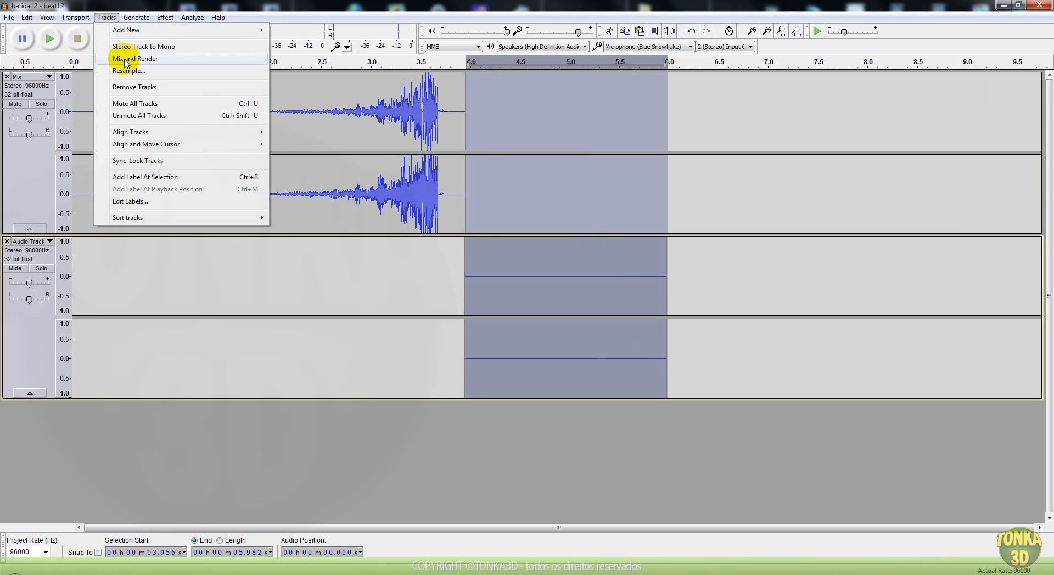
click(135, 59)
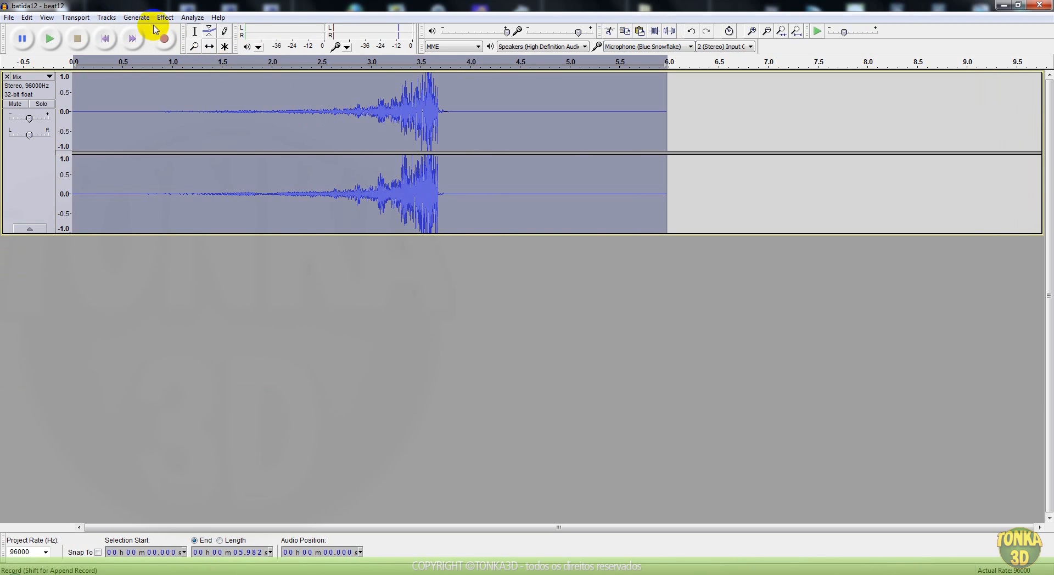
Reapply GVerb with its current settings to the whole six-second Mix track
click(164, 17)
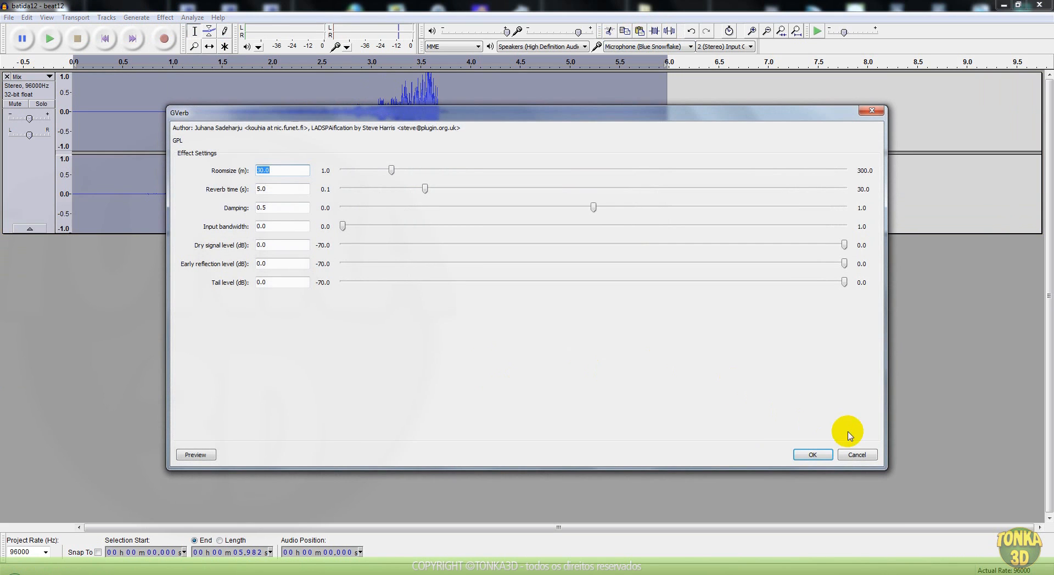
click(812, 455)
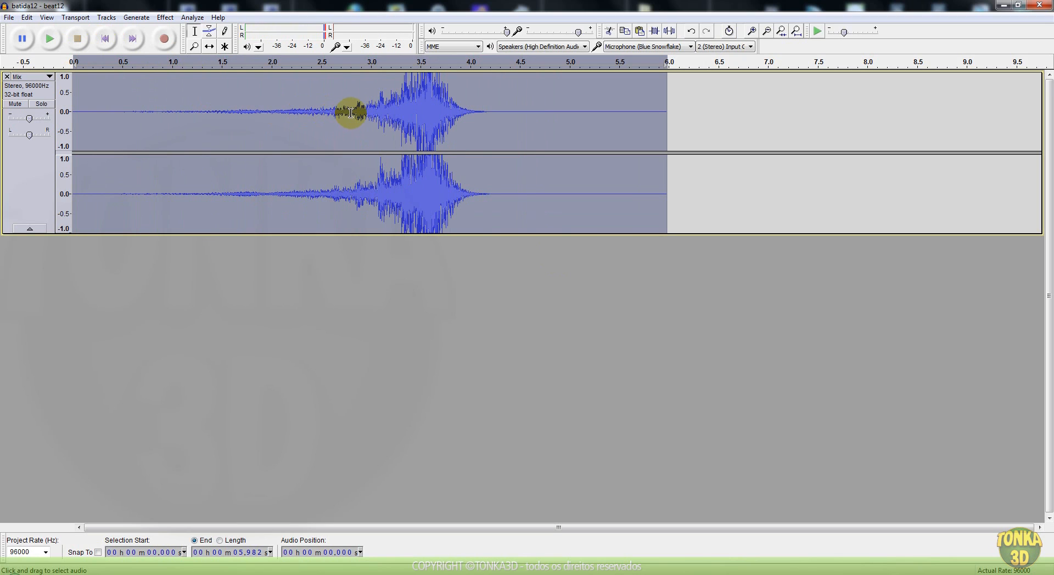
Lower the reverberated Mix track's pitch by 40% (about 8.8 semitones) with Change Pitch, keeping tempo
click(165, 17)
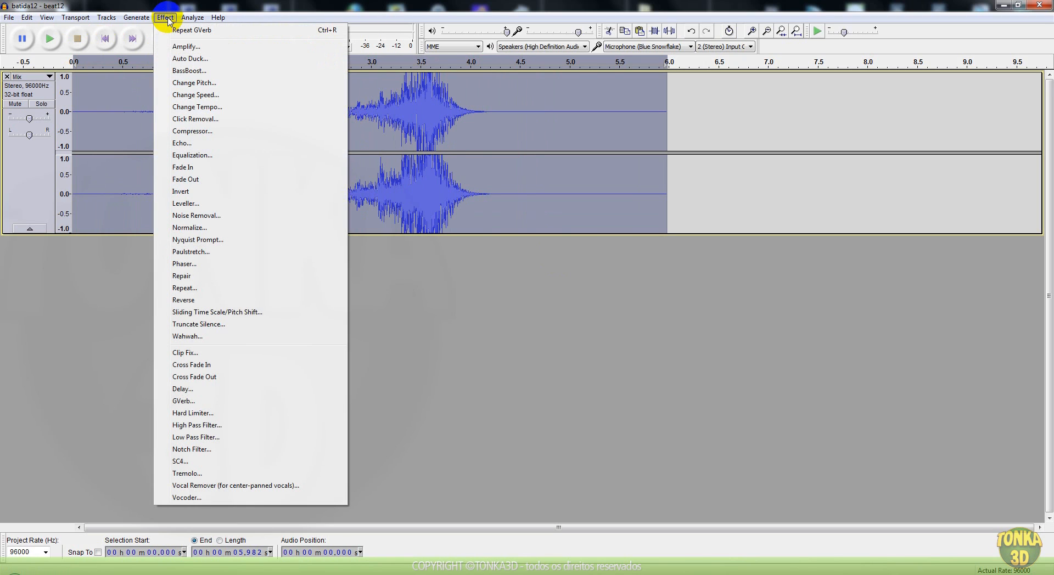
click(194, 82)
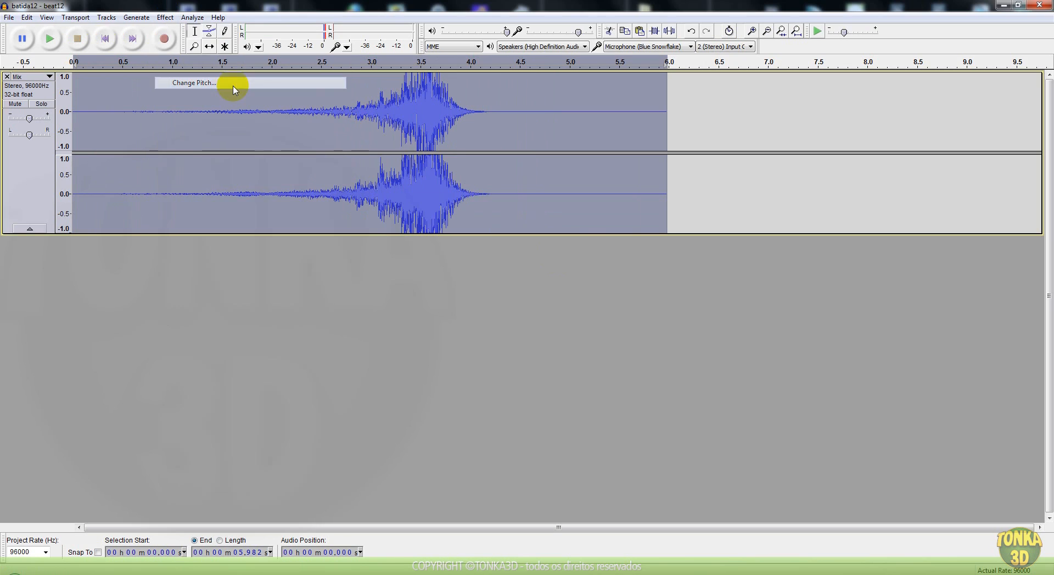
click(194, 82)
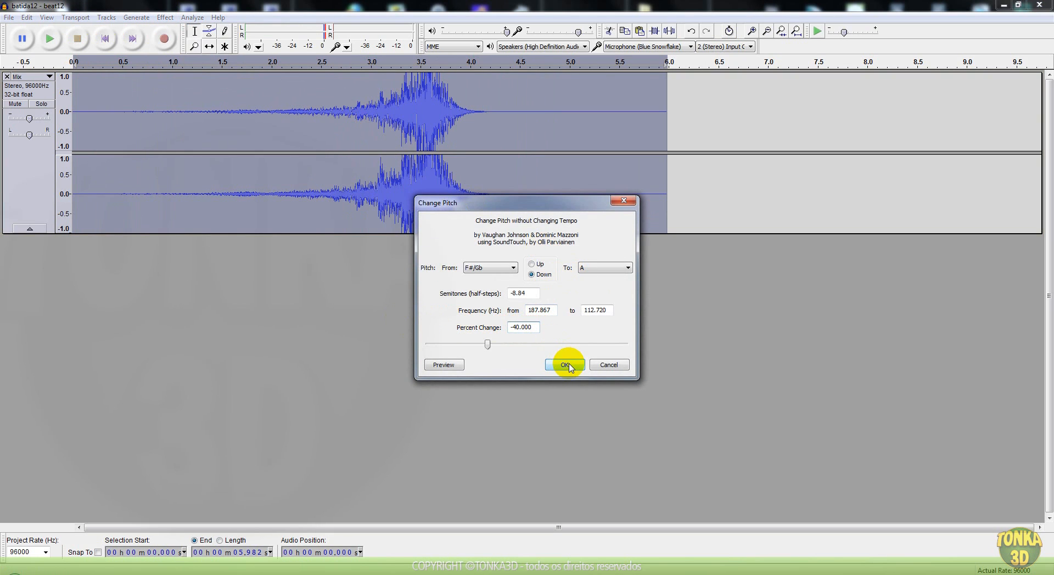
click(565, 365)
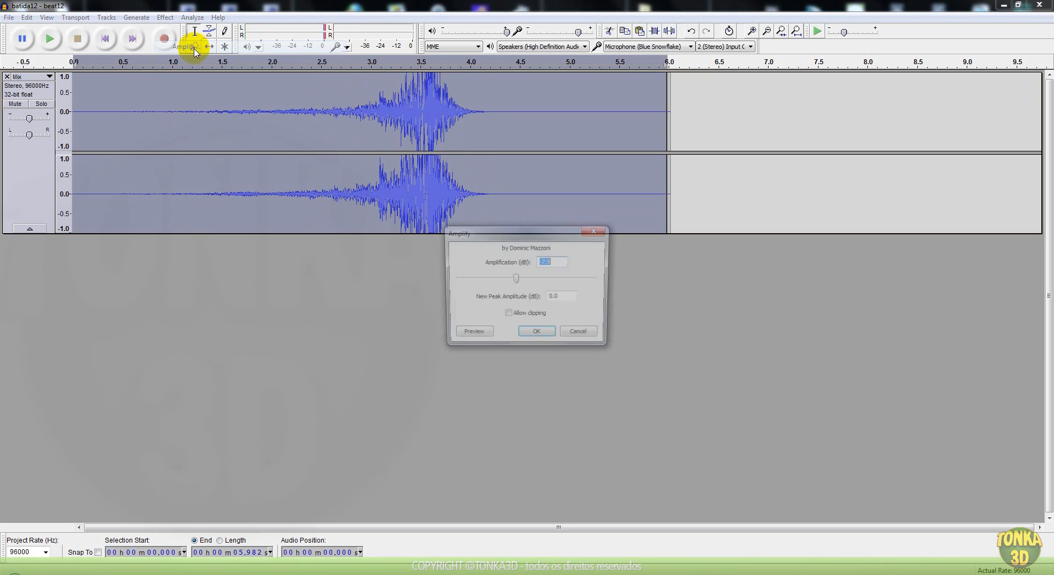
Apply a negative Amplify to the pitched Mix track so its waveform is quieter
click(536, 331)
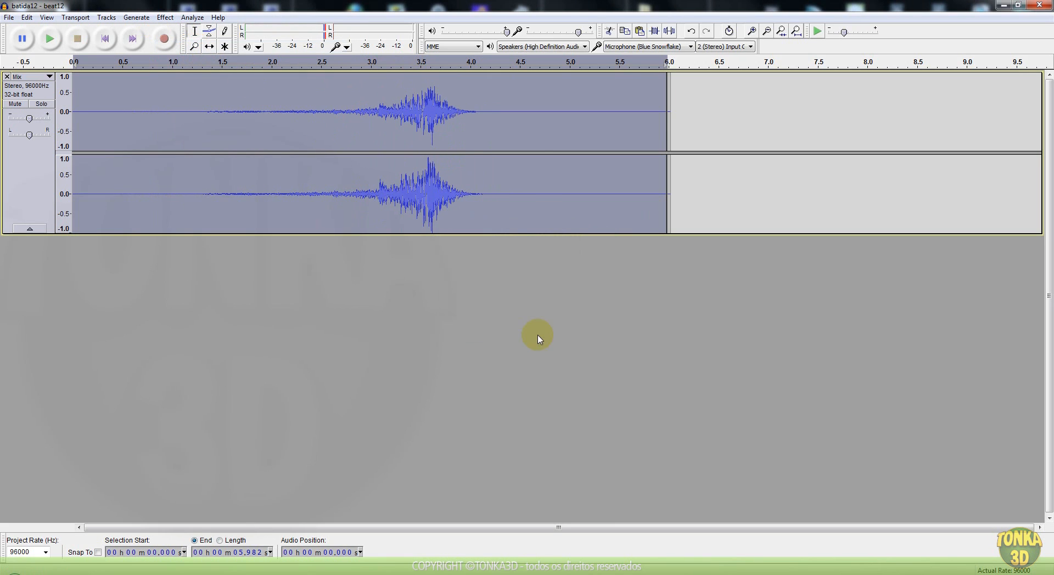
click(49, 39)
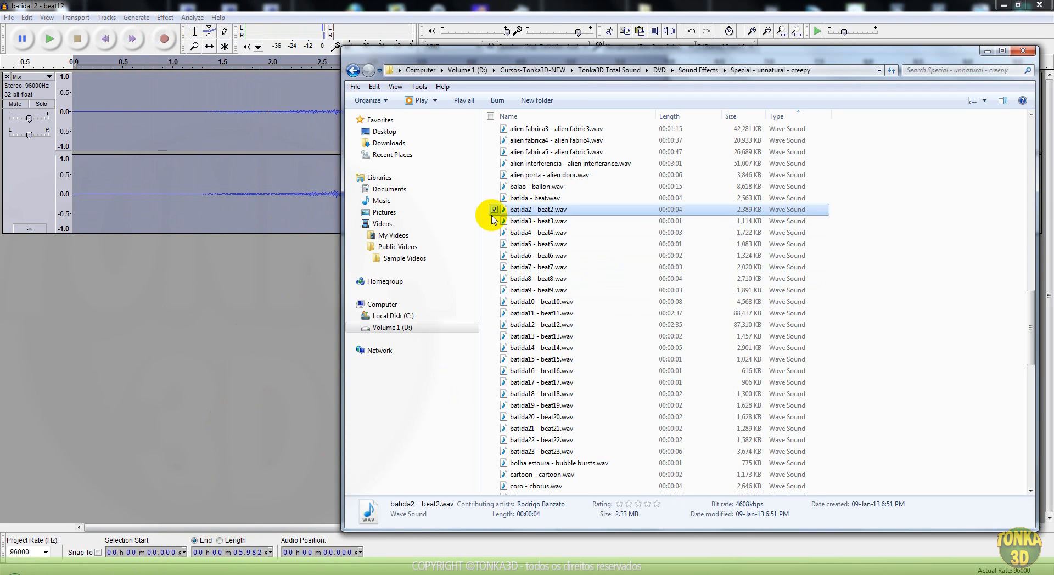
Open batida2 - beat2.wav from the creepy sound folder as a second Audacity track
double_click(538, 210)
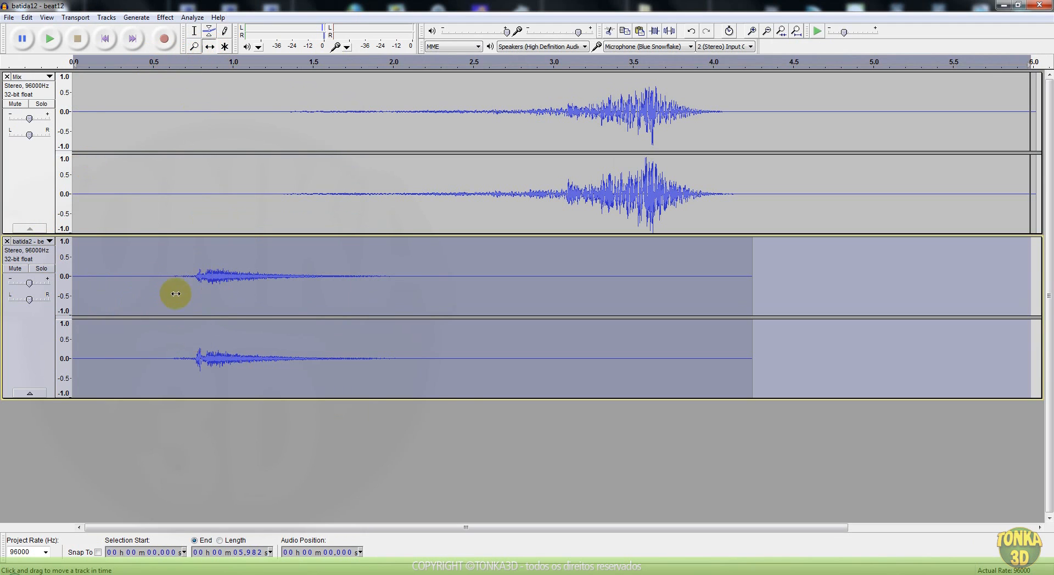
Shift the batida2 track right onto the Mix peak, then Mix and Render both tracks
drag(177, 294, 616, 289)
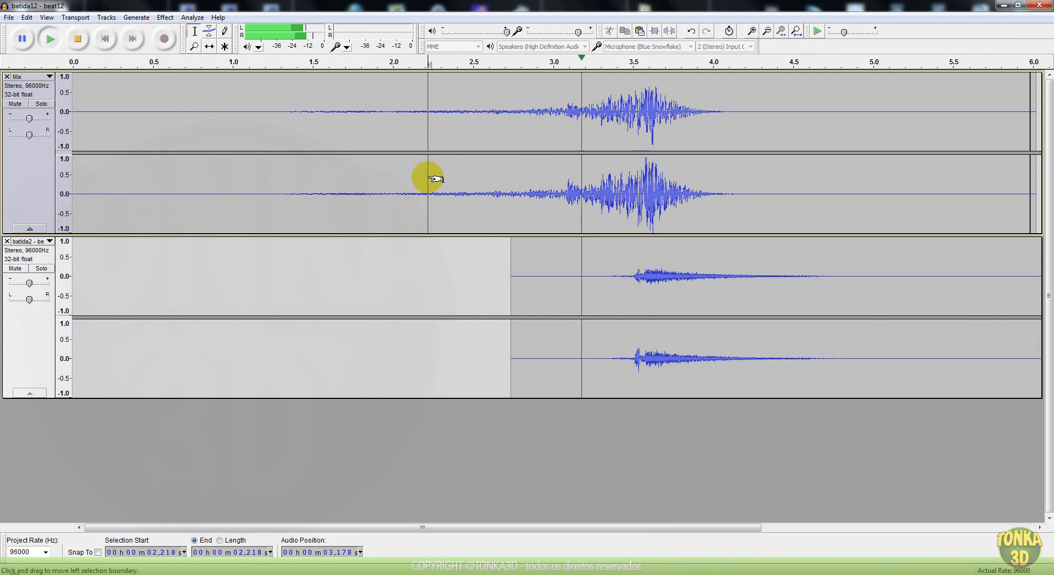
click(75, 39)
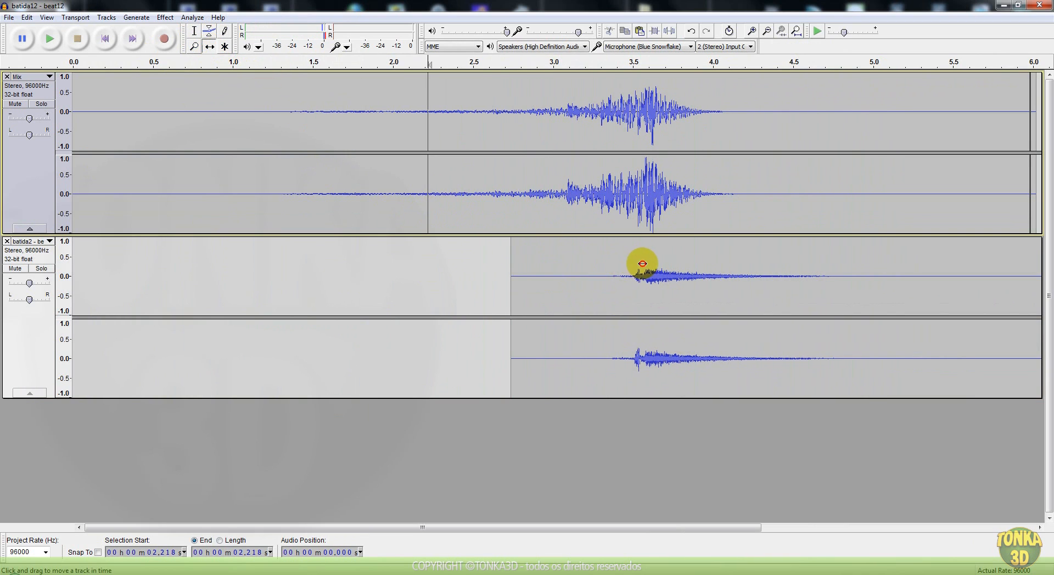
click(48, 38)
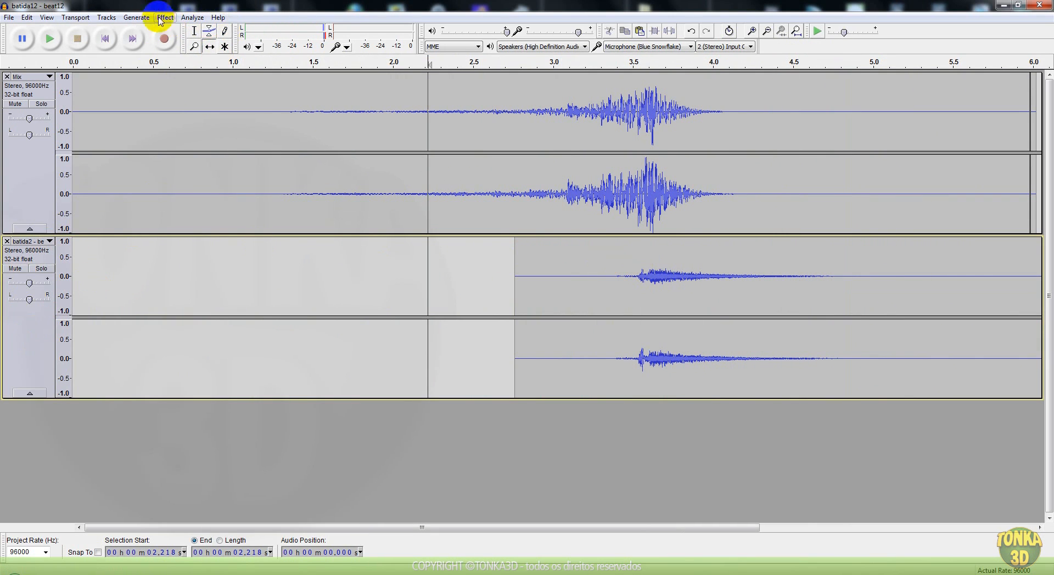
click(105, 17)
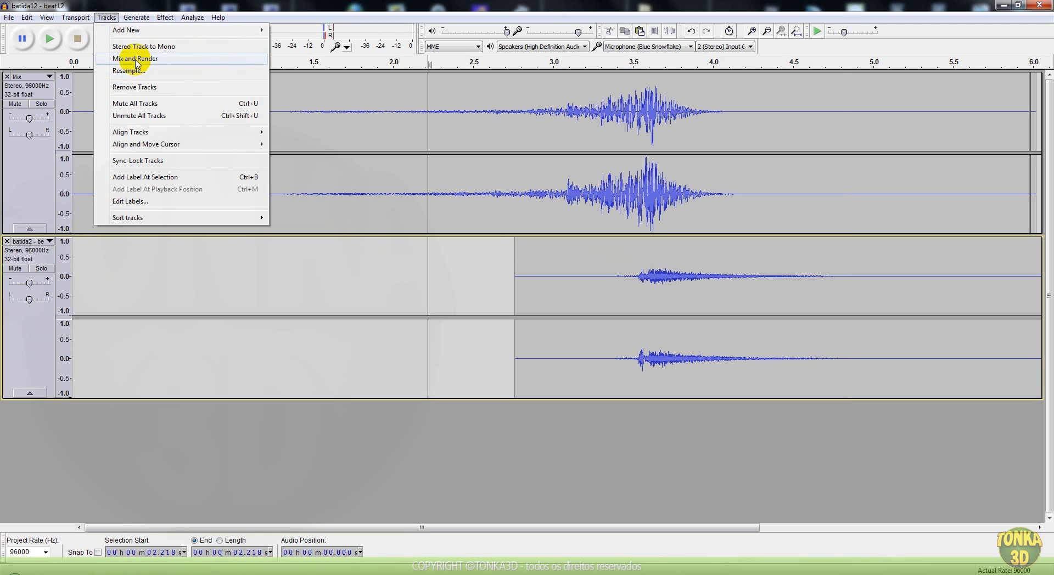
click(135, 58)
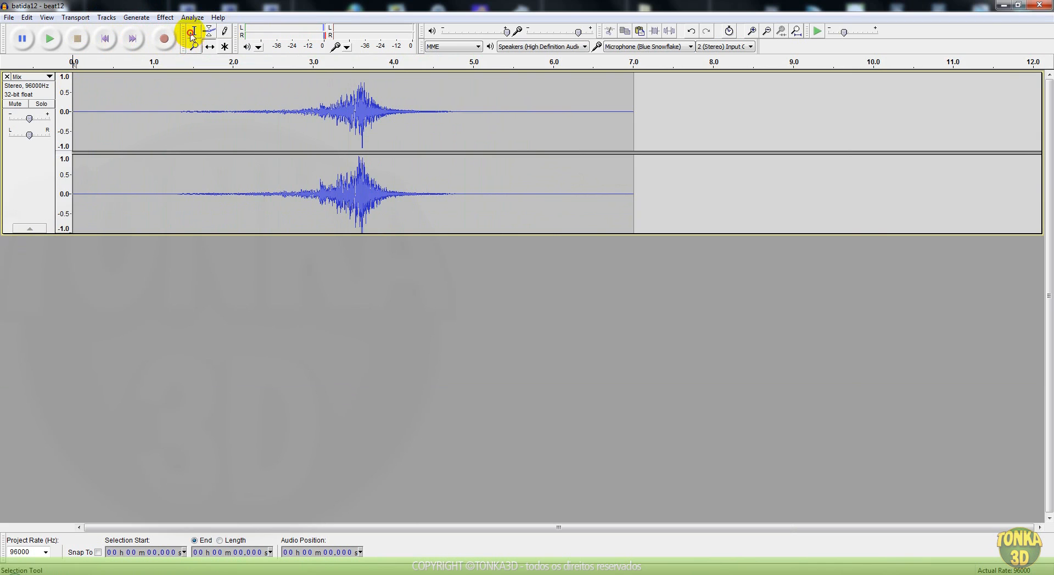
Add an Echo with 0.05 s delay and 0.5 decay factor to the merged Mix track
click(164, 17)
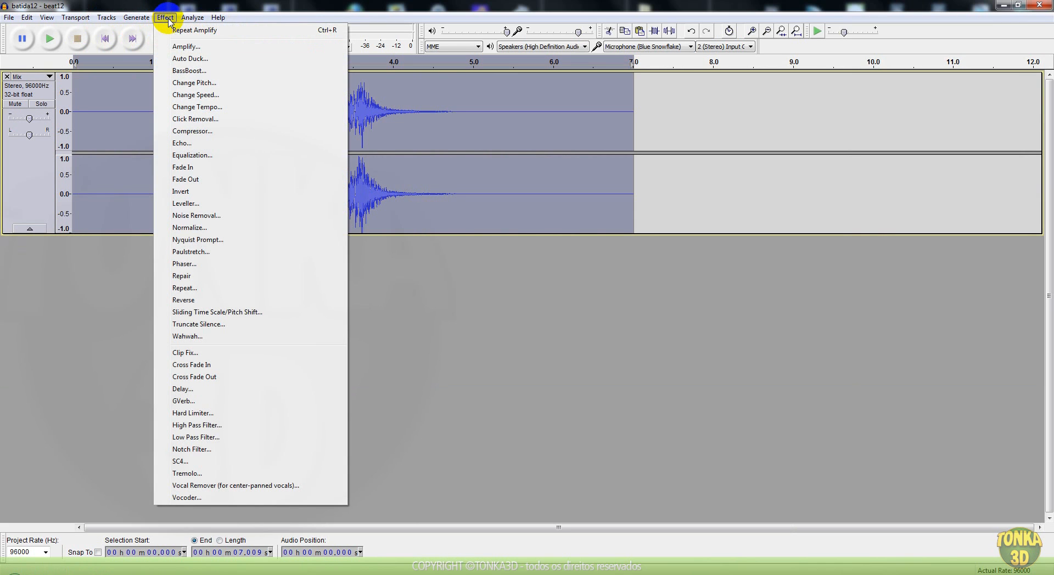
click(182, 143)
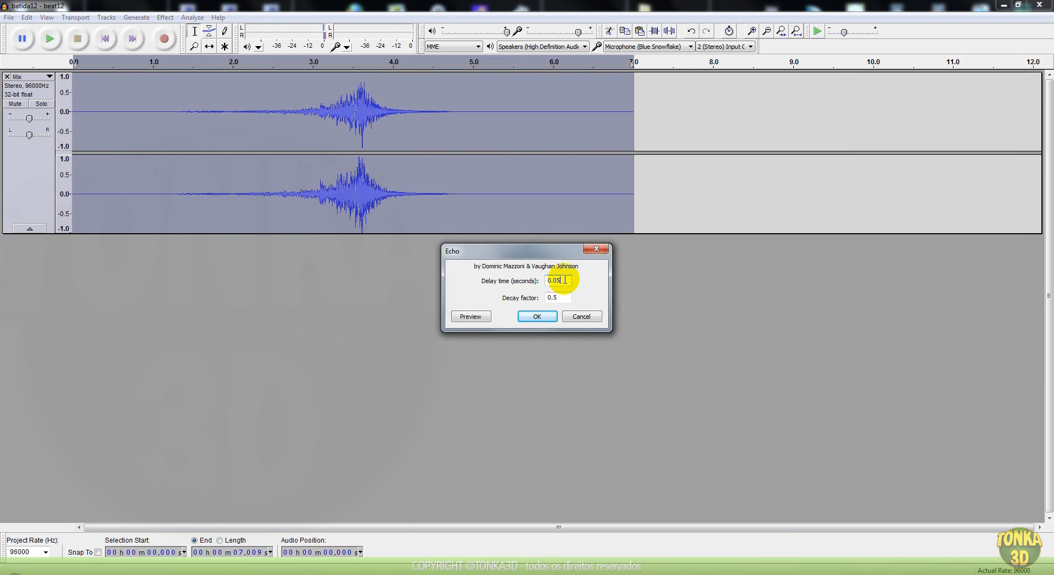
click(558, 297)
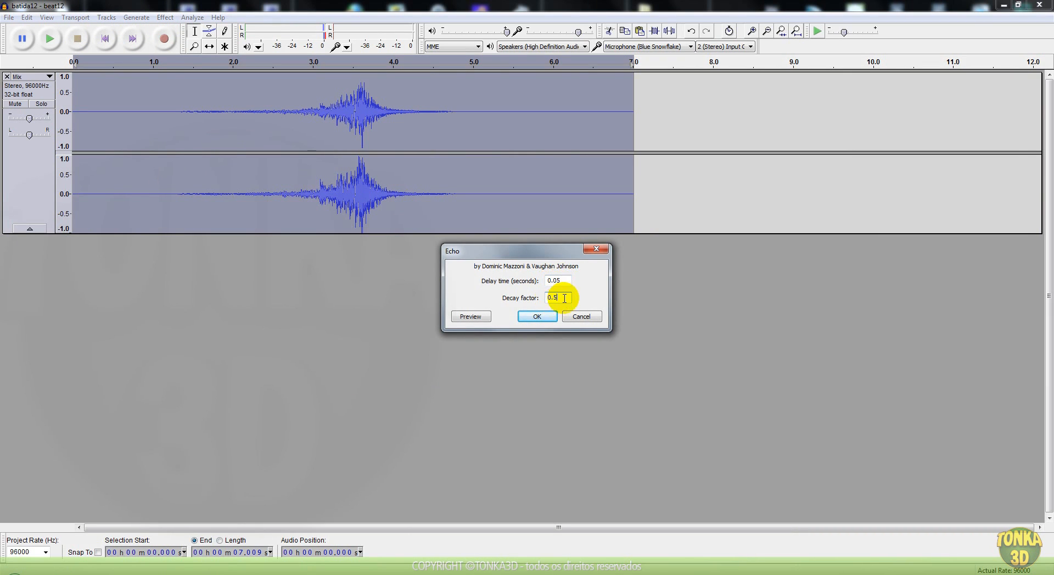
click(537, 317)
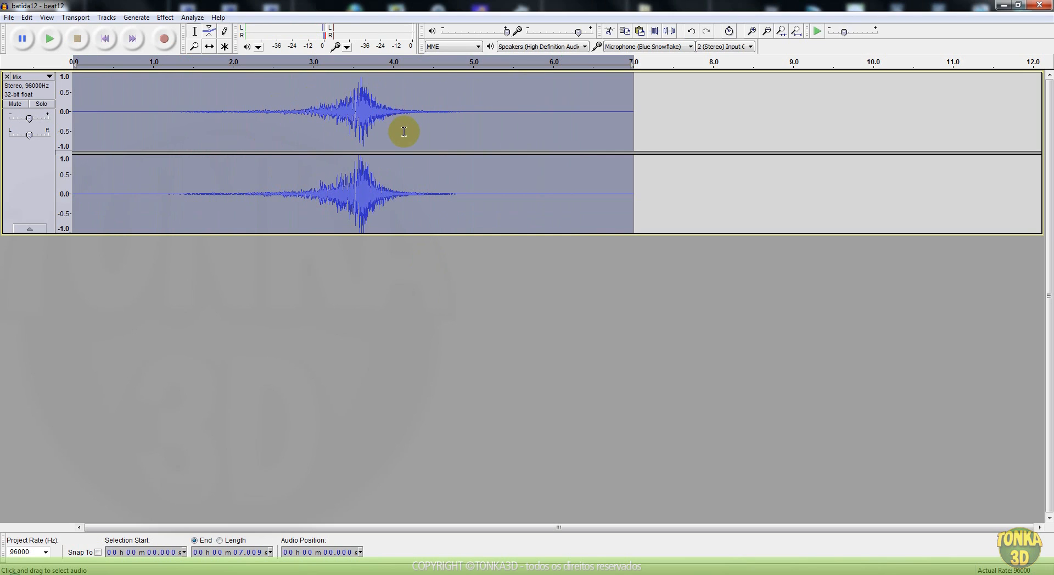
mouse_move(385, 164)
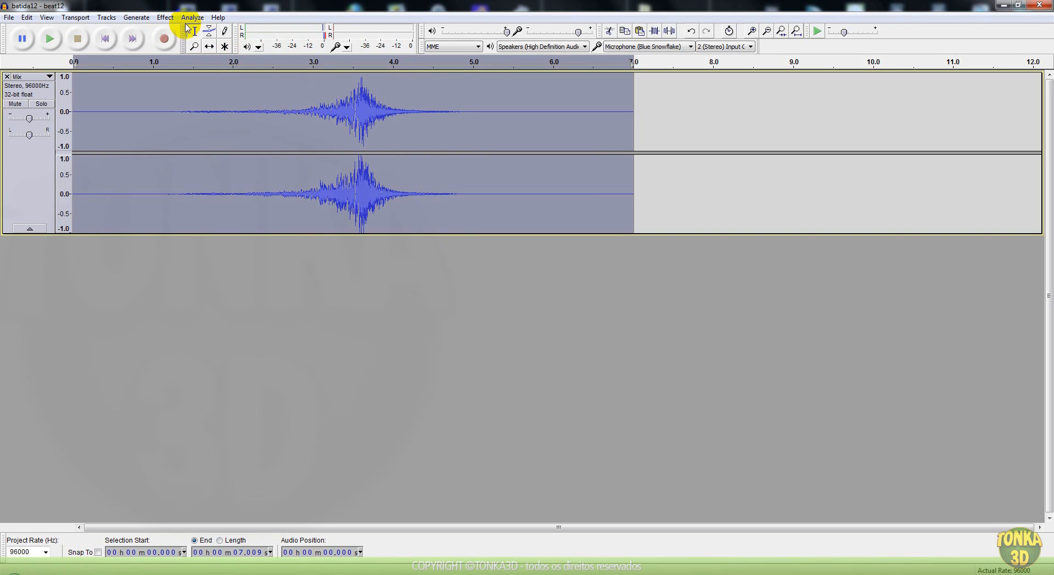
Bring up the Wahwah effect on the Mix track and preview its default sound
click(165, 18)
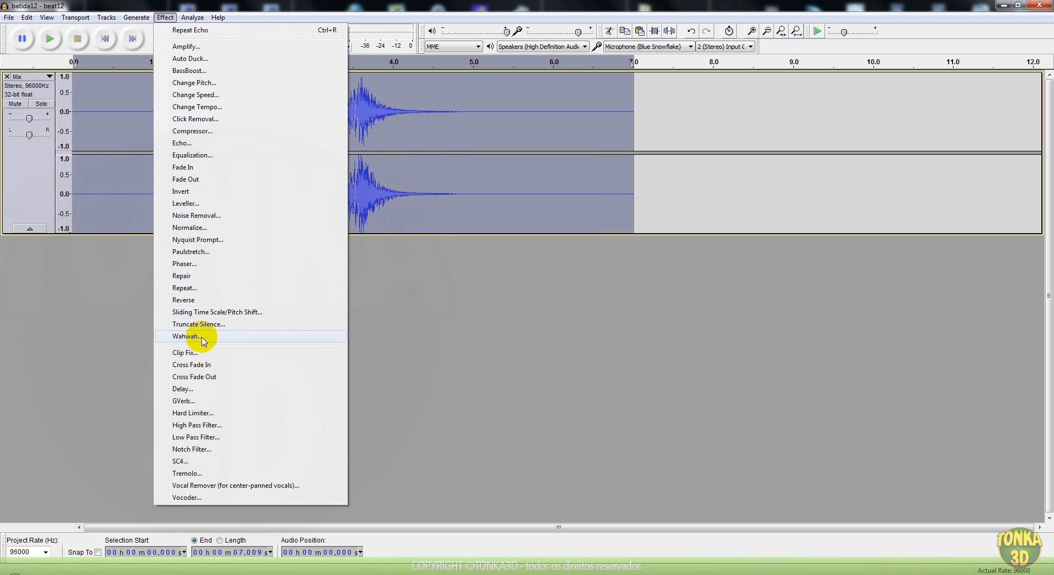
mouse_move(189, 343)
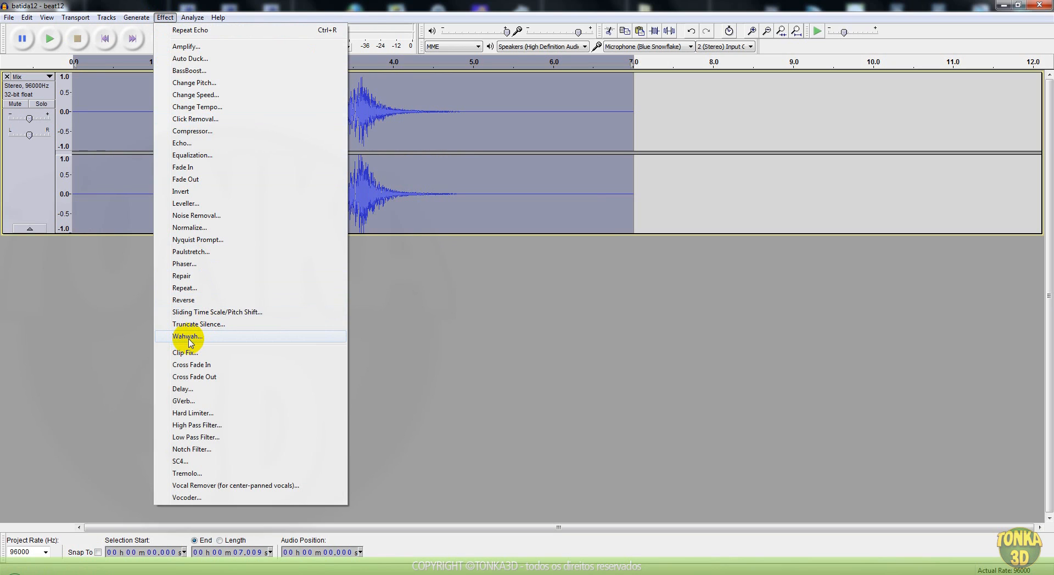
click(187, 336)
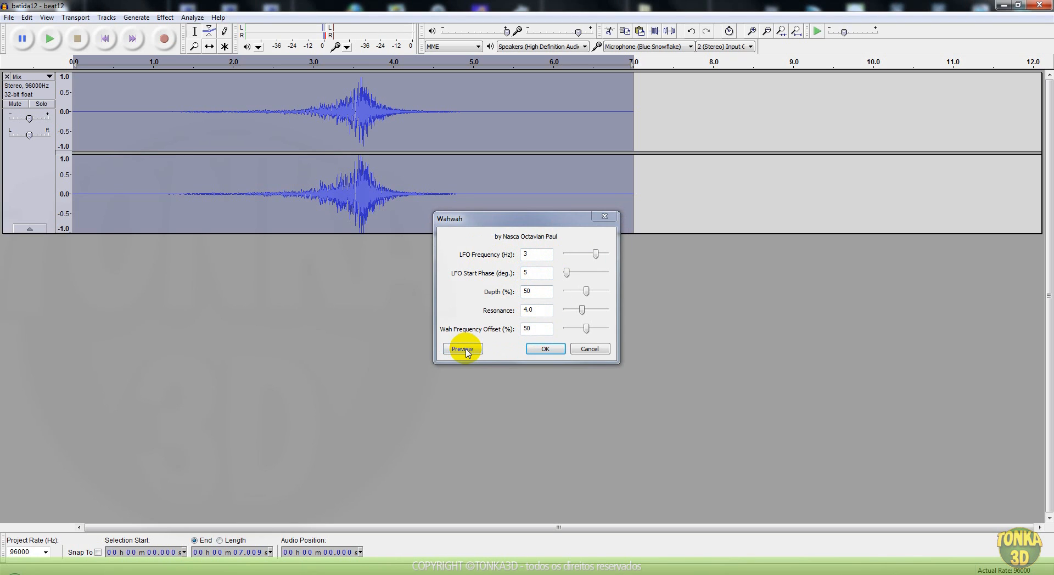
click(462, 349)
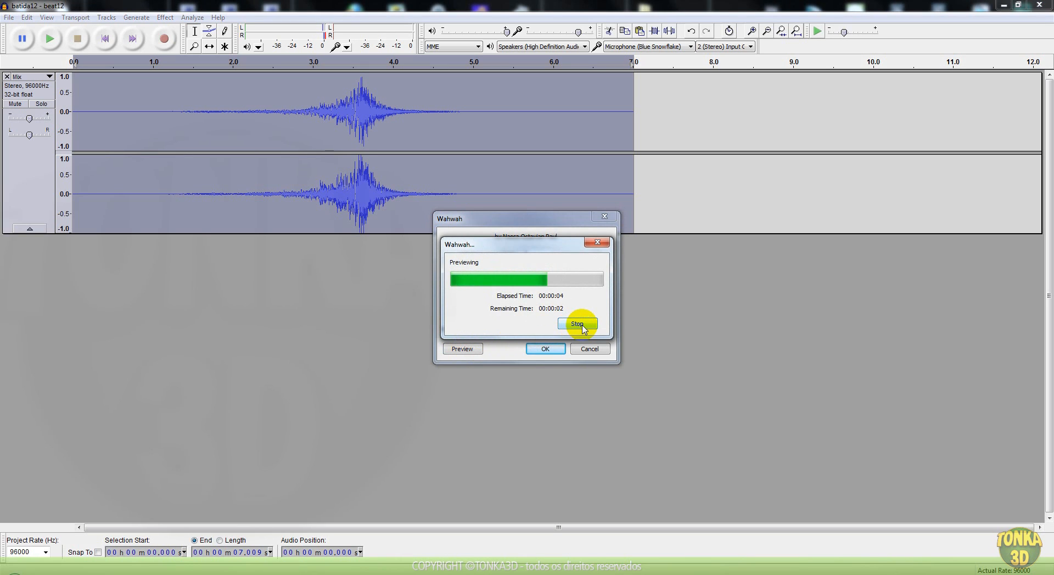
click(577, 324)
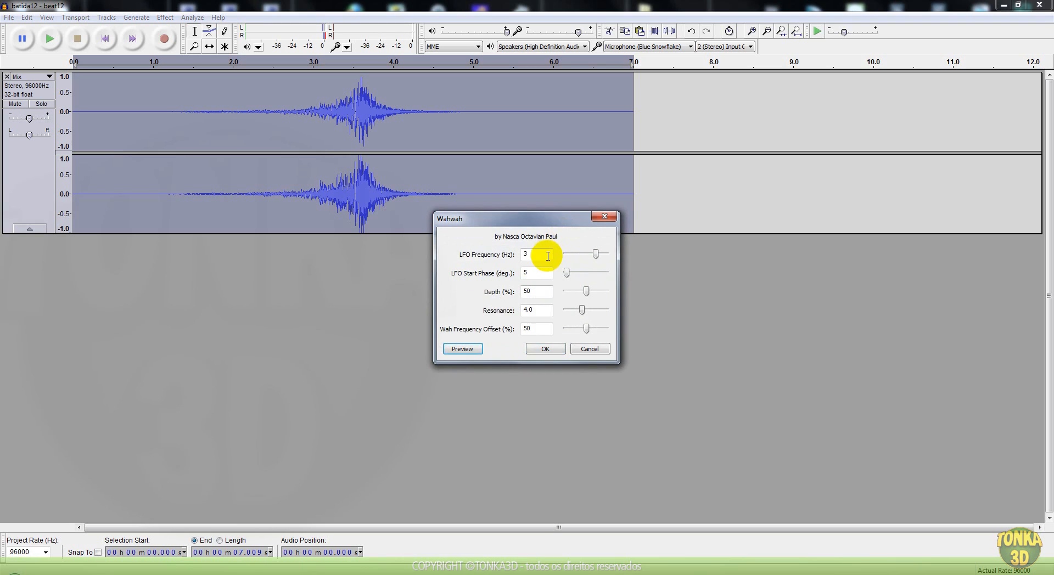
Try several Wahwah values with previews, settling on 0.5 Hz frequency and 70% depth
text(0.5)
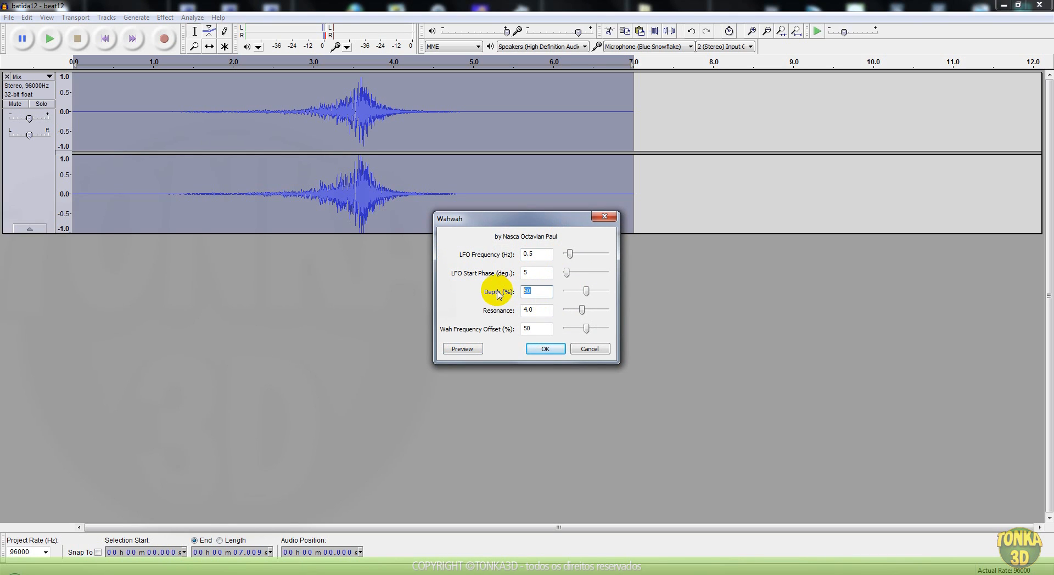
text(20)
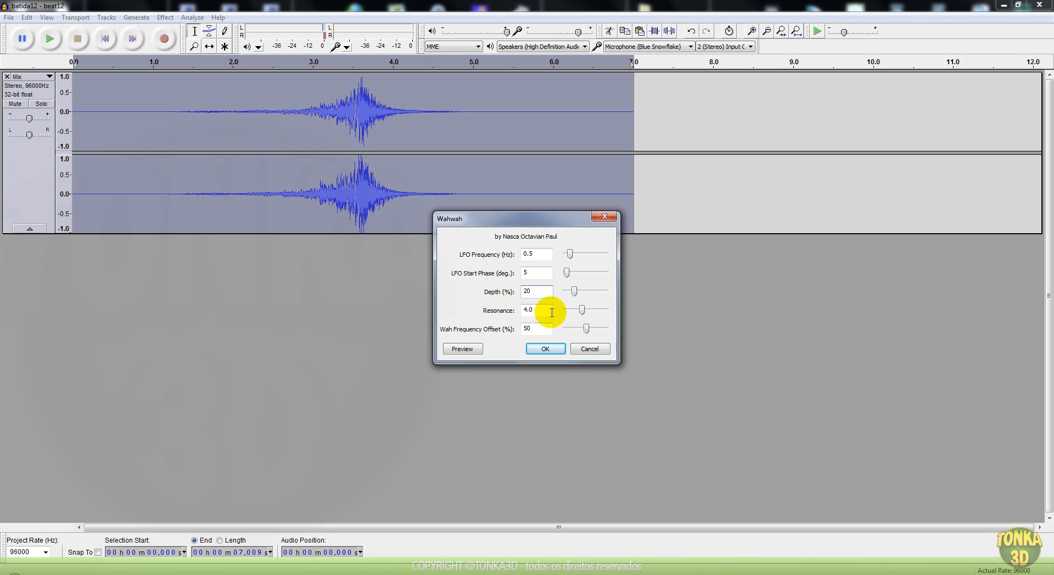
text(20)
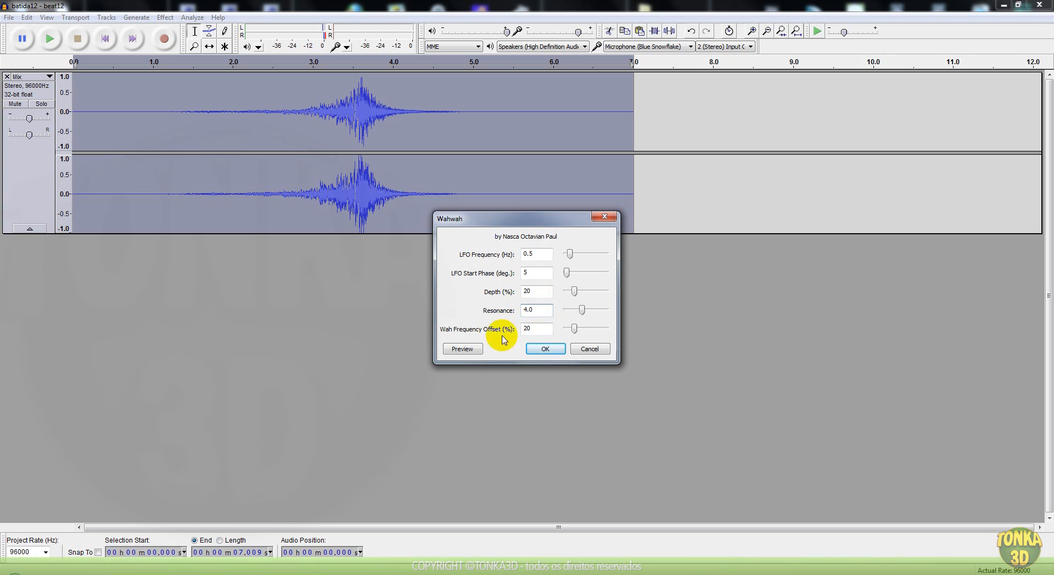
click(462, 349)
text(50)
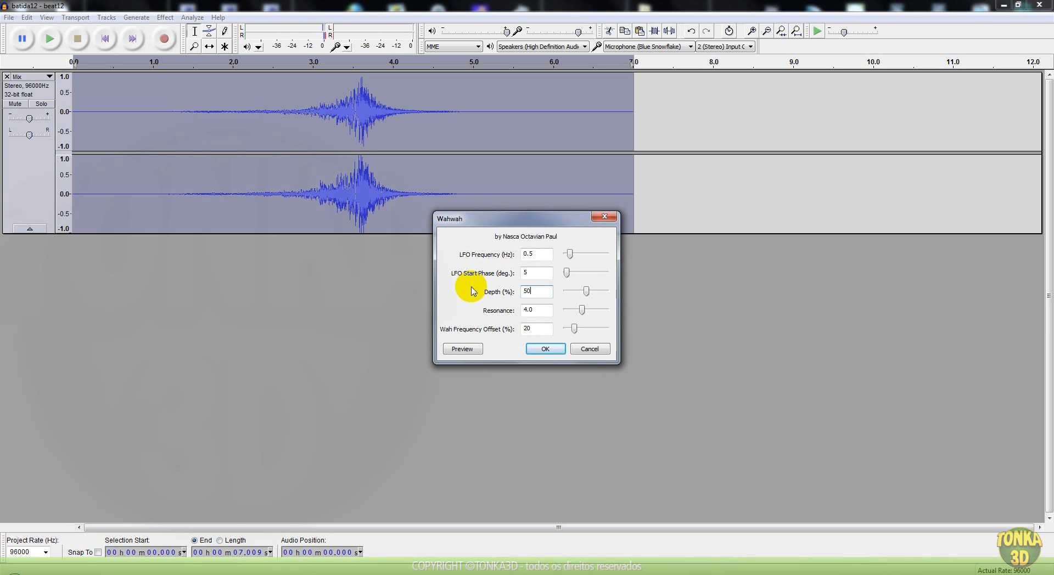
click(536, 329)
text(50)
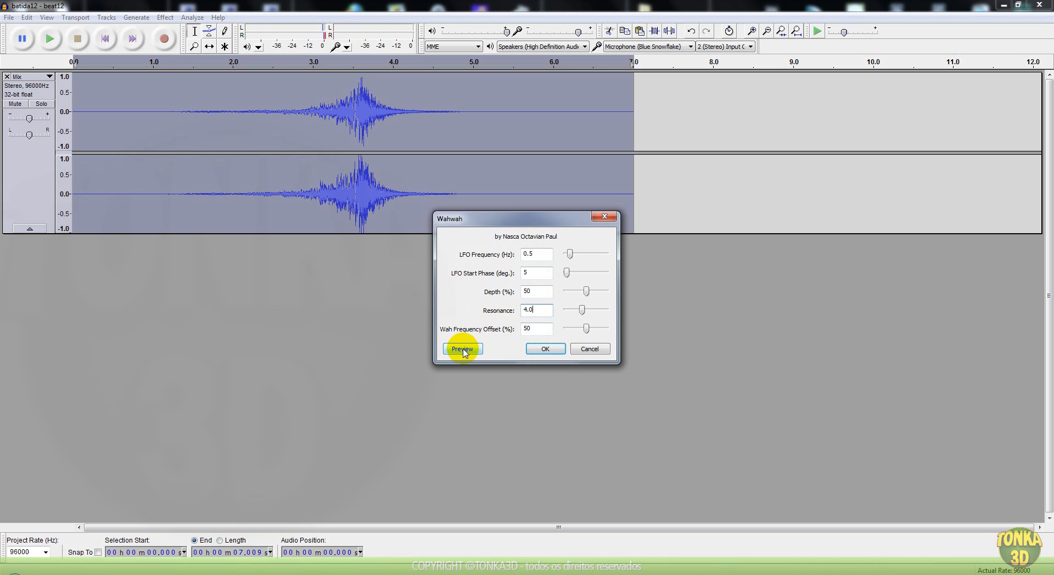
click(462, 348)
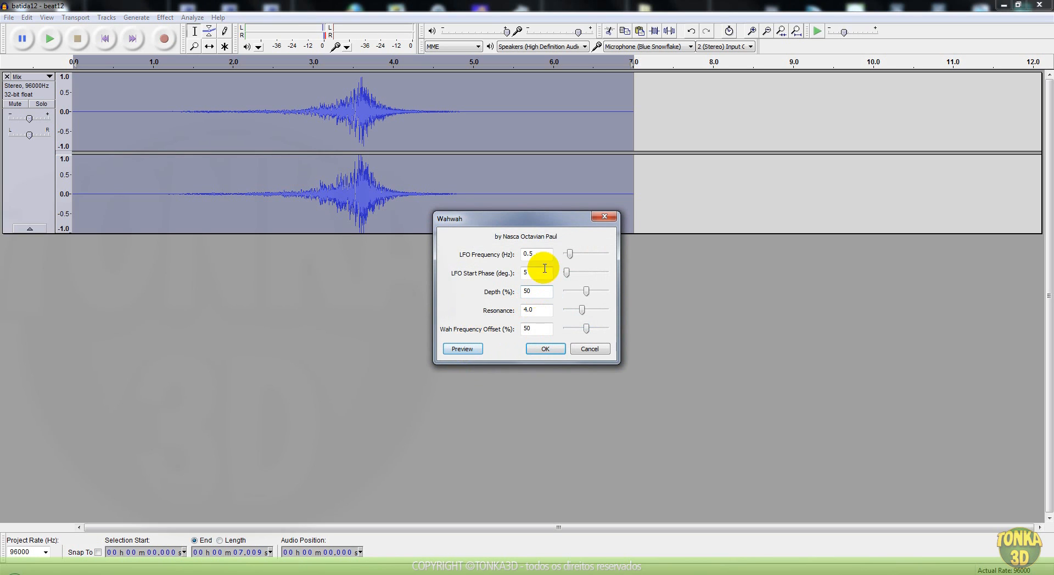
click(535, 292)
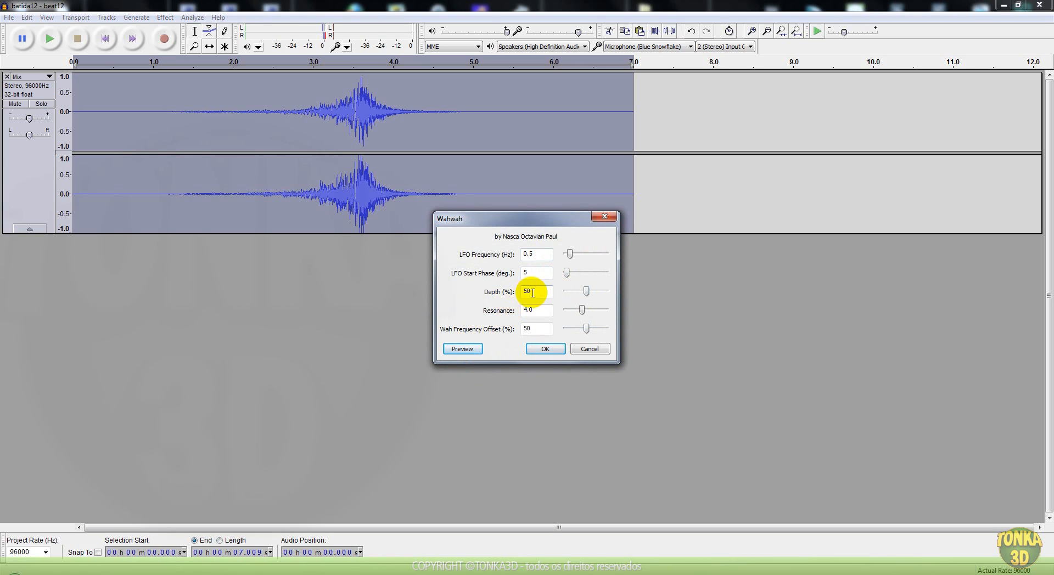
text(70)
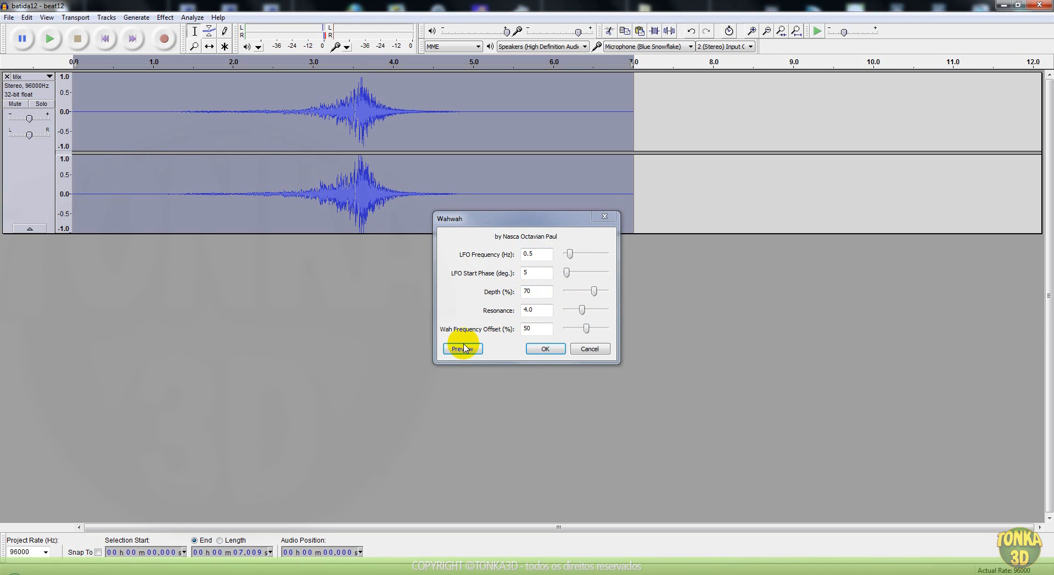
Audition the wah-wah while trying frequency offsets 60 and 90, ending at 70%
click(463, 349)
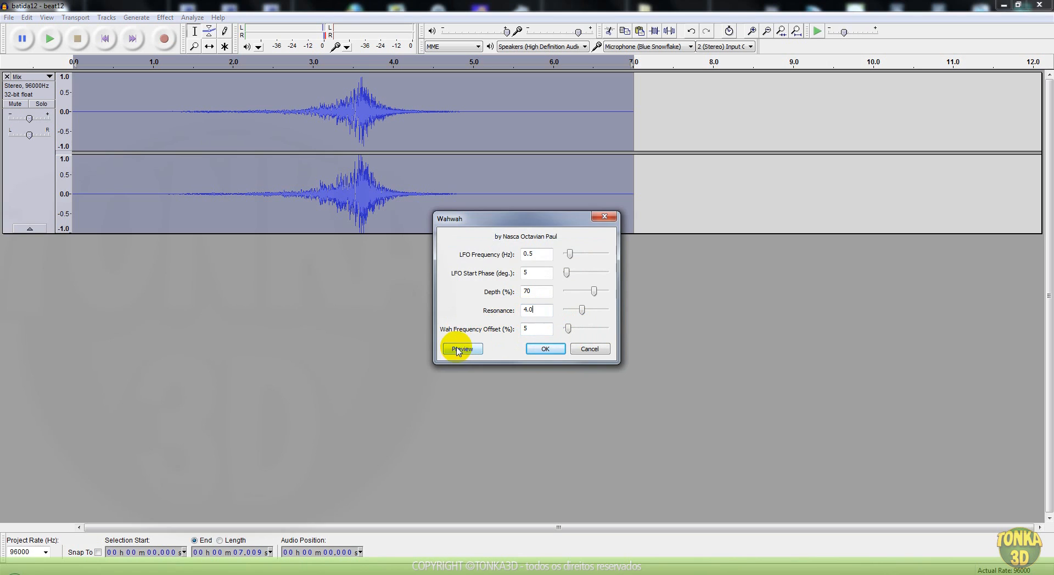
click(462, 348)
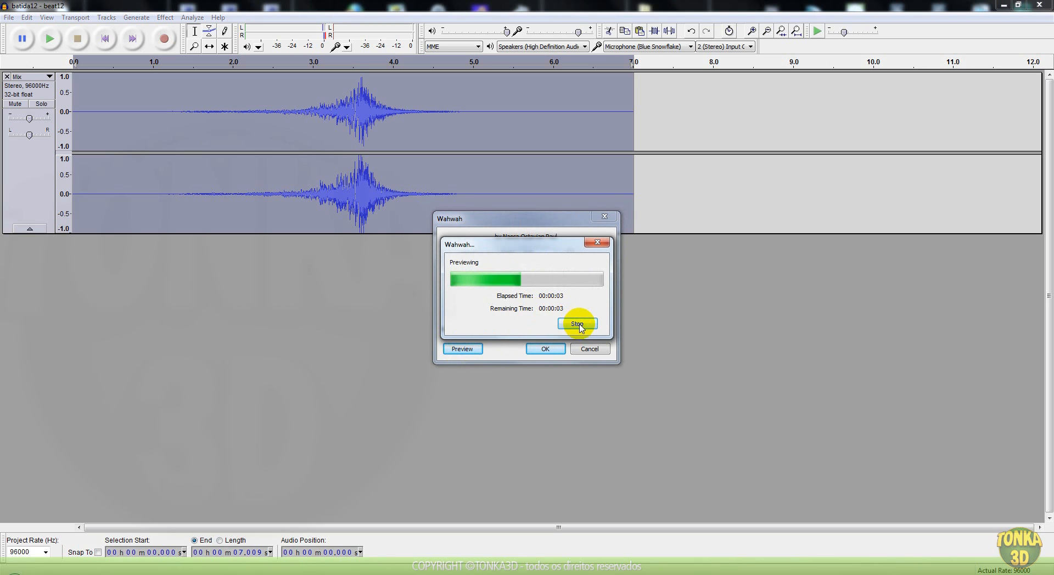
click(576, 324)
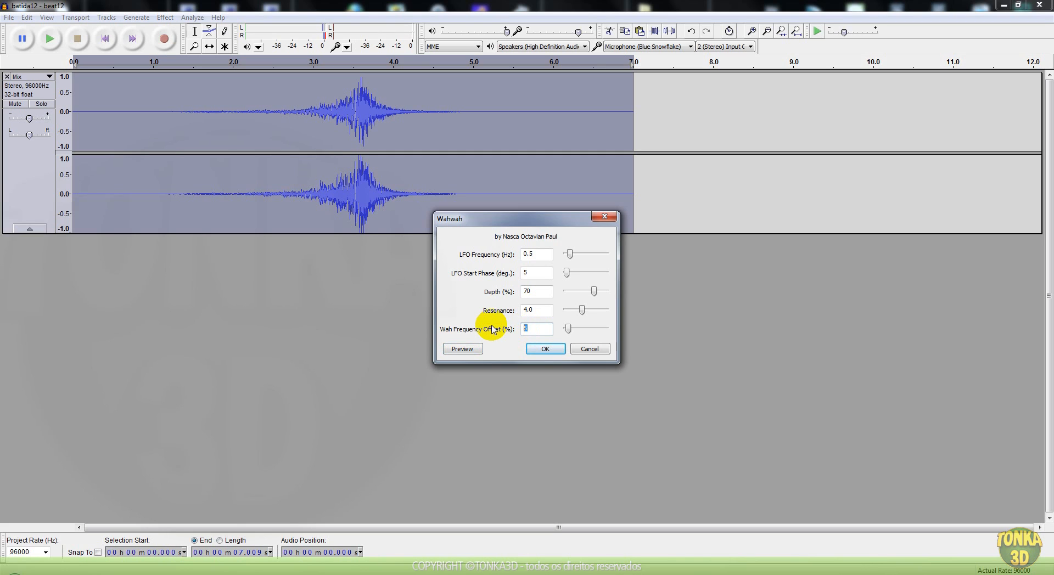
text(60)
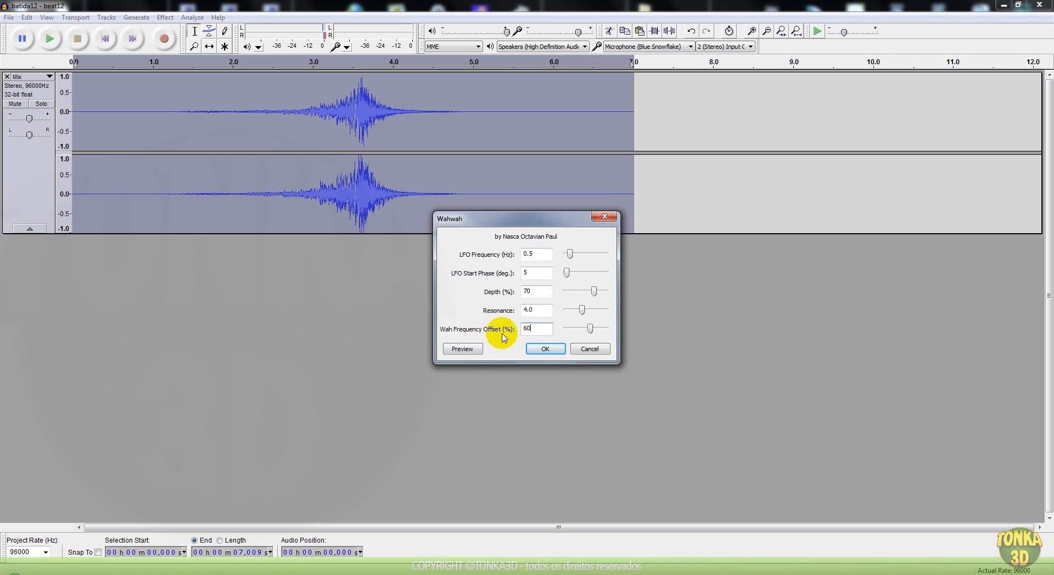
text(90)
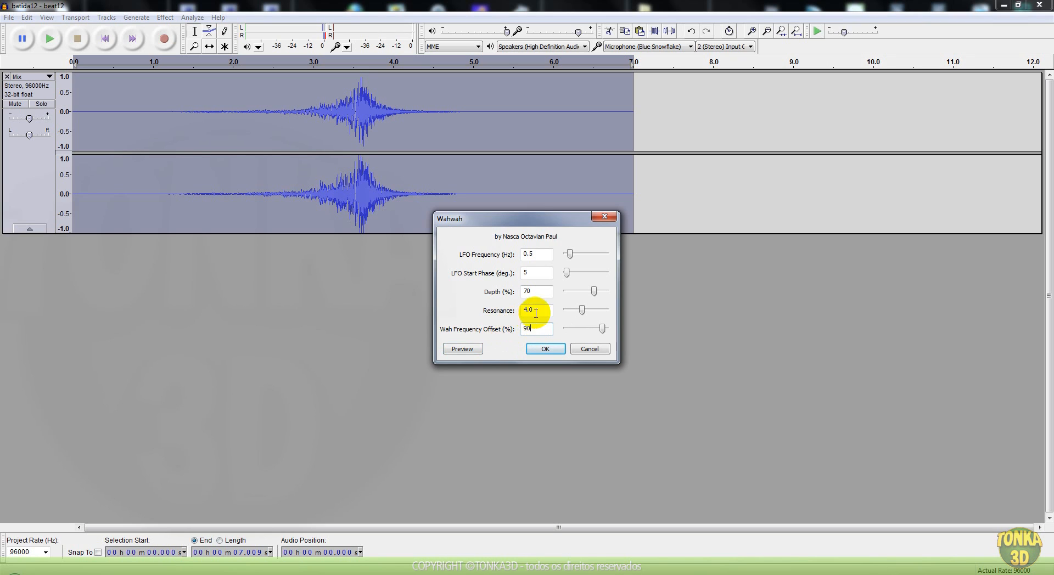
click(462, 348)
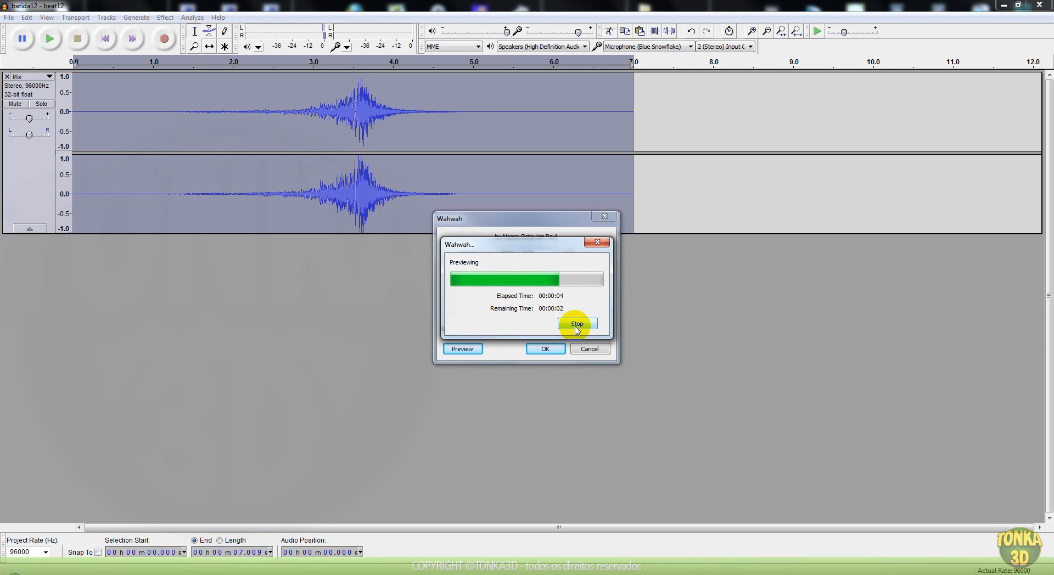
click(576, 324)
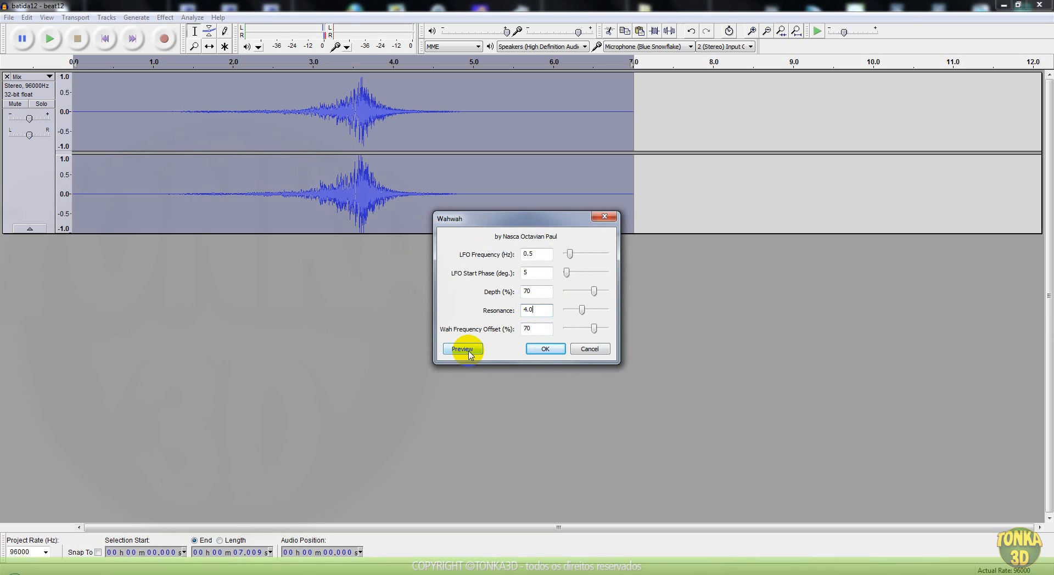
click(462, 349)
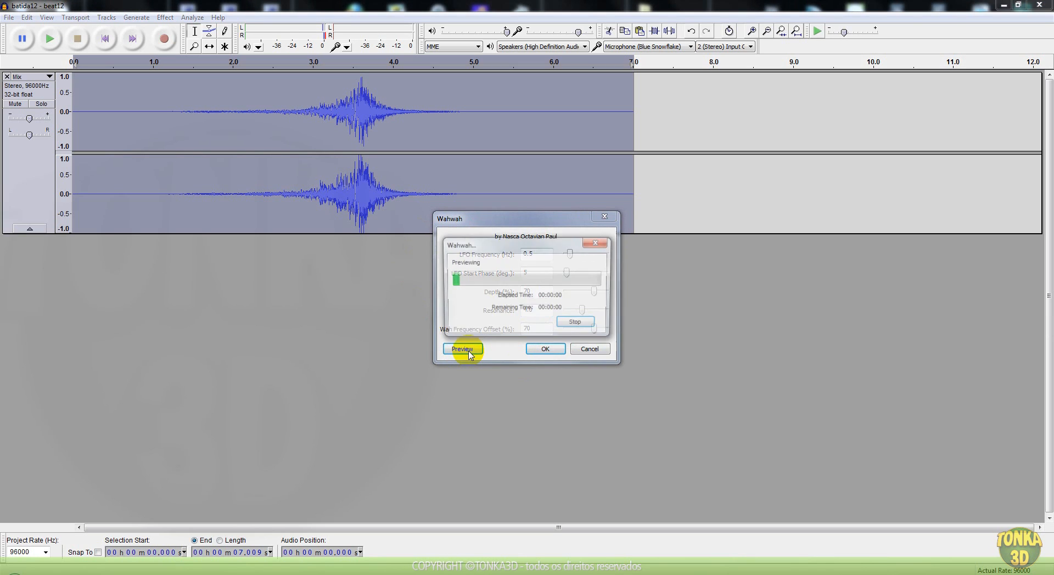
click(462, 349)
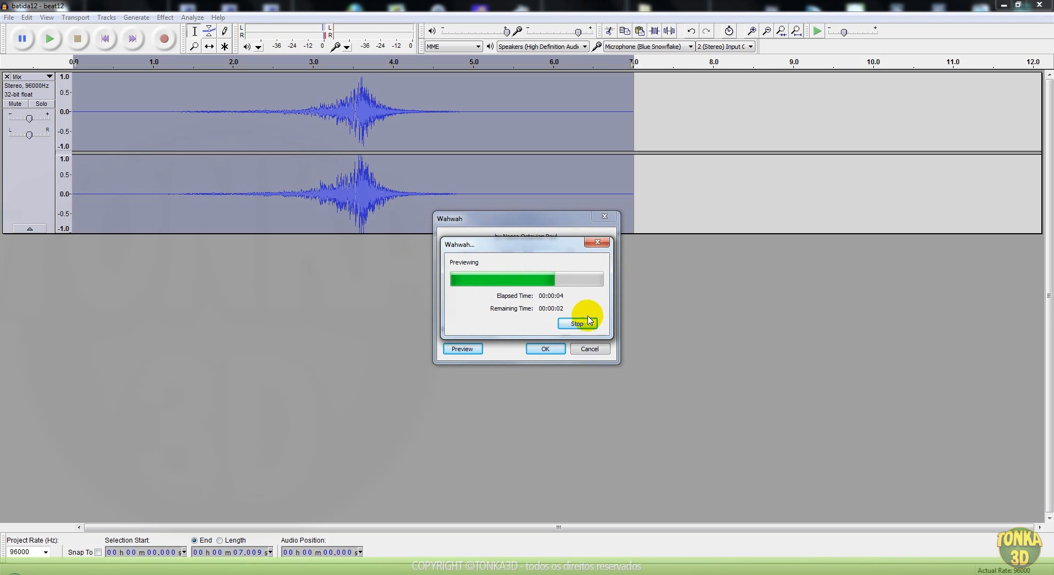
click(576, 323)
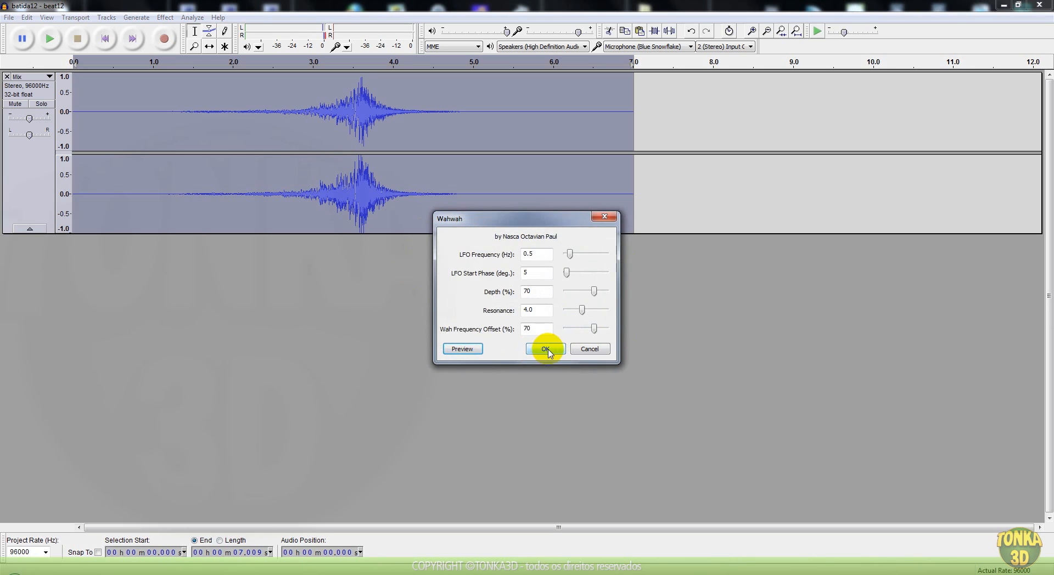
Apply the Wahwah, then apply a Phaser with default settings to the Mix track
click(545, 349)
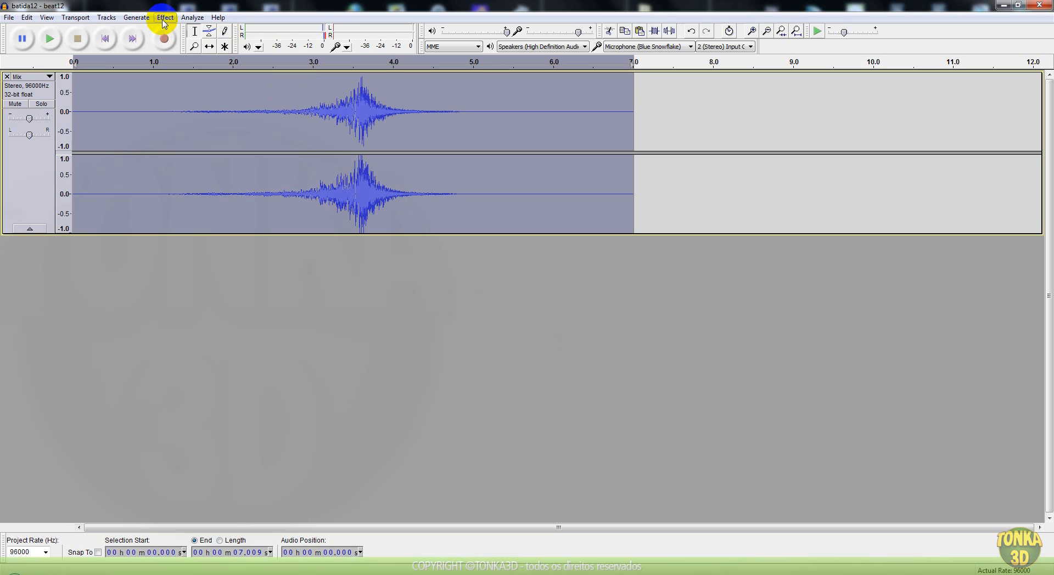
click(164, 17)
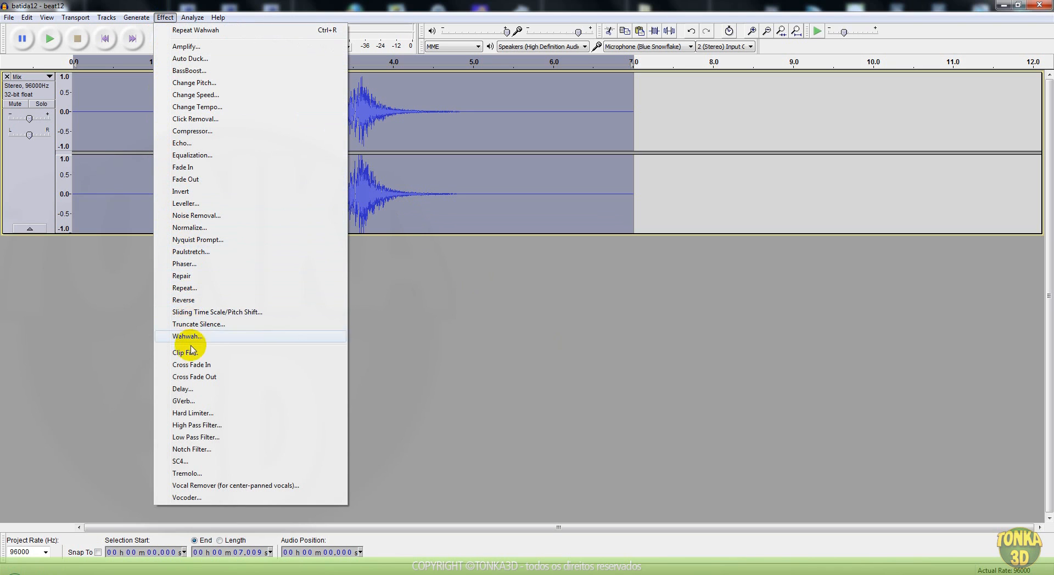
mouse_move(201, 263)
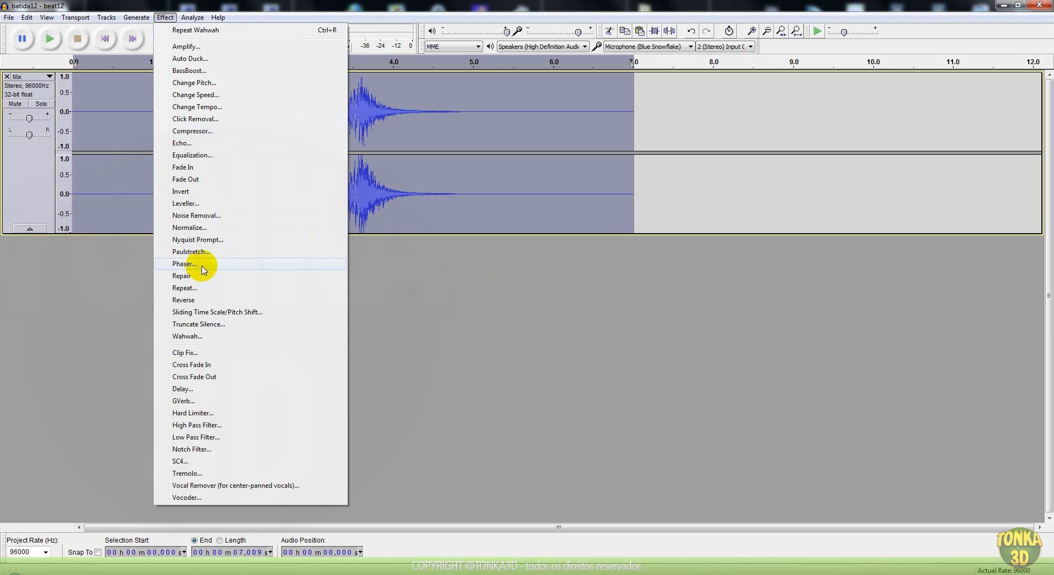
click(184, 264)
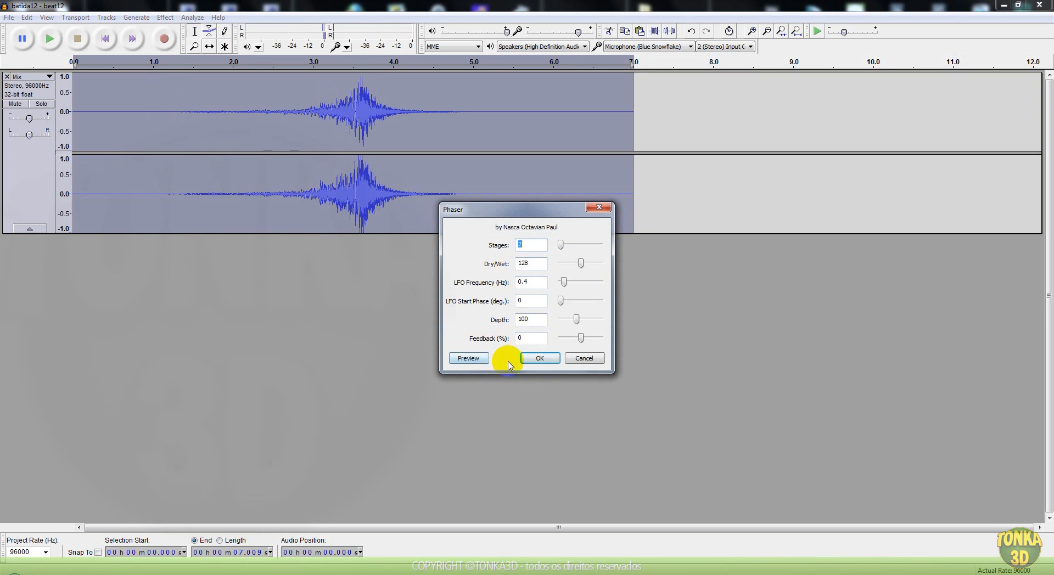
click(539, 358)
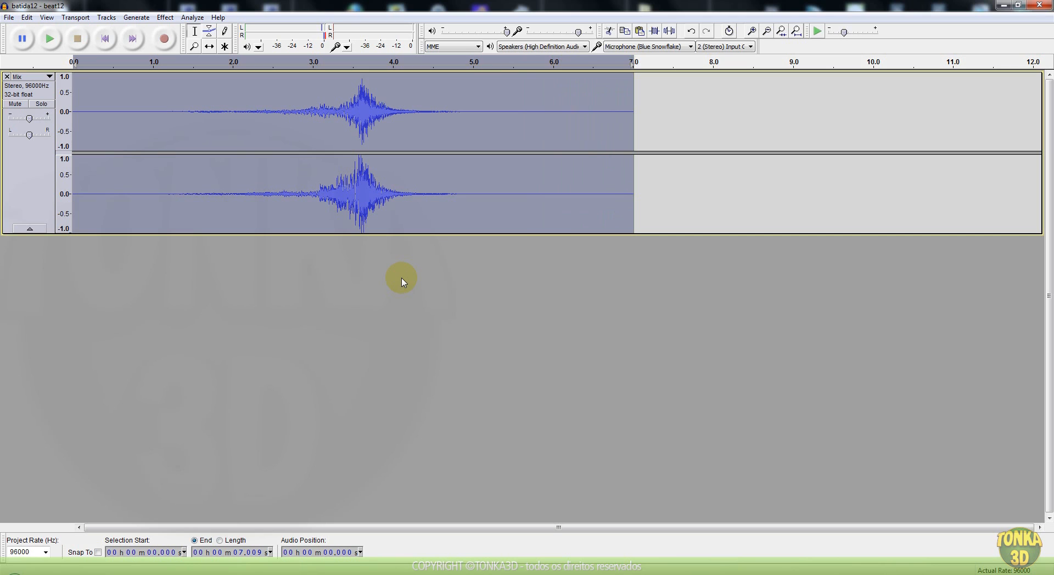
click(164, 17)
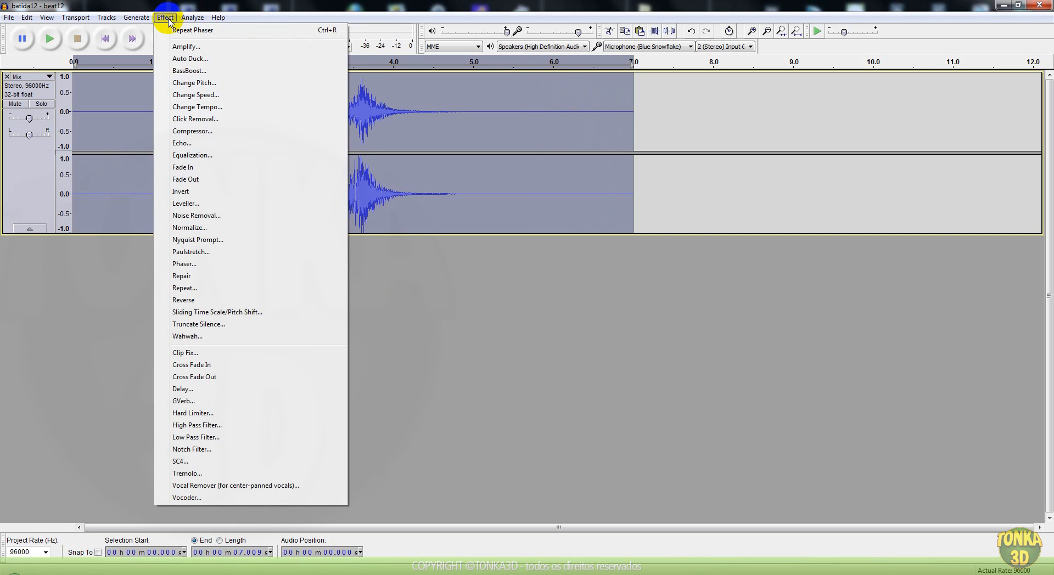
mouse_move(229, 108)
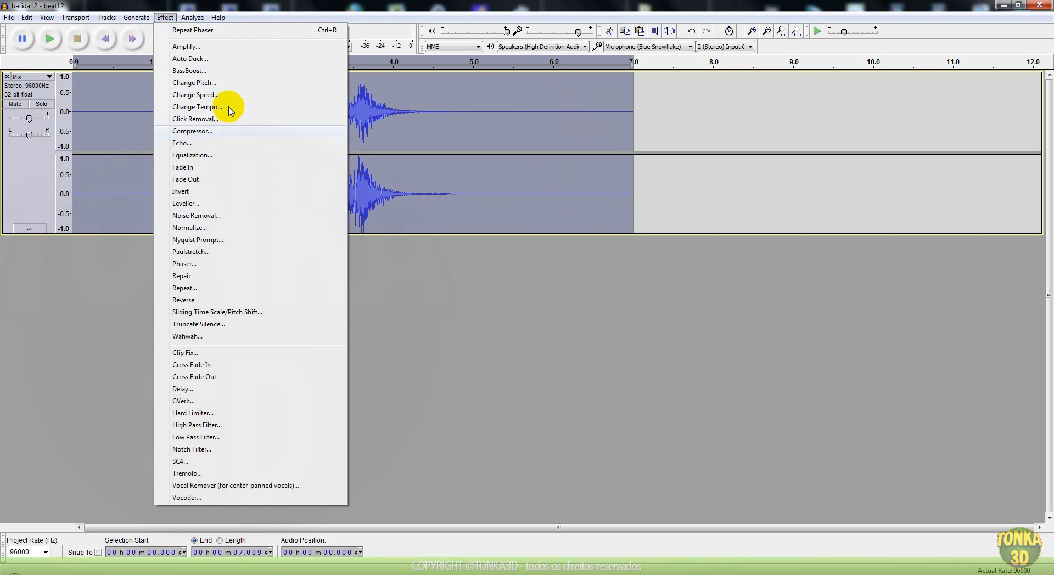
mouse_move(232, 71)
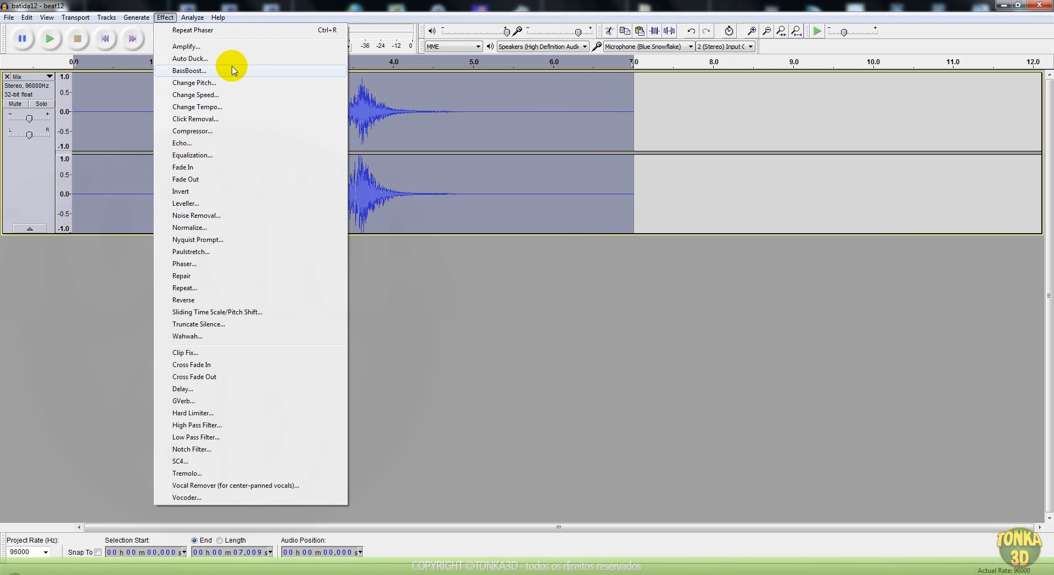
mouse_move(222, 155)
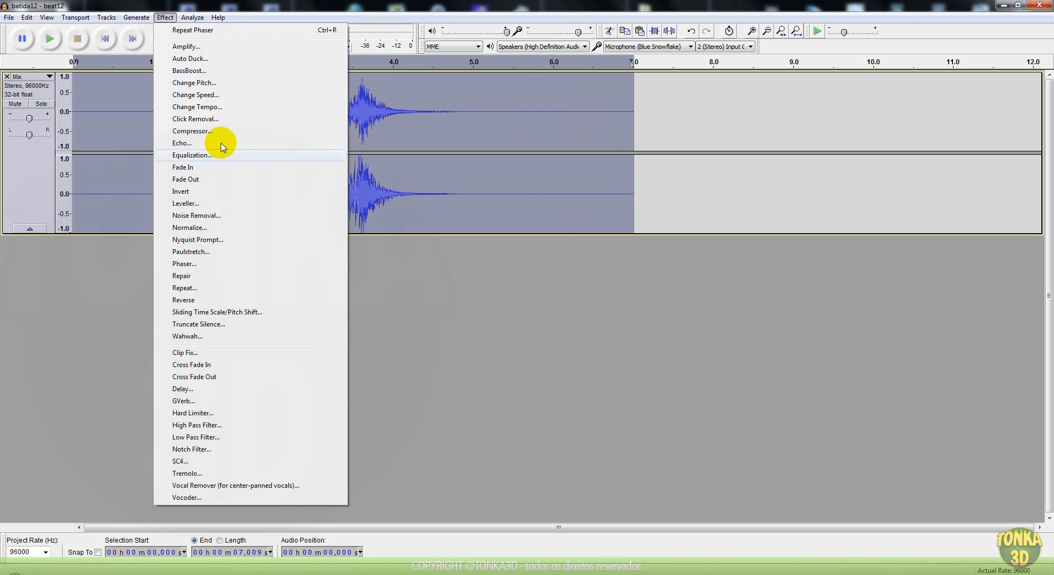
mouse_move(216, 160)
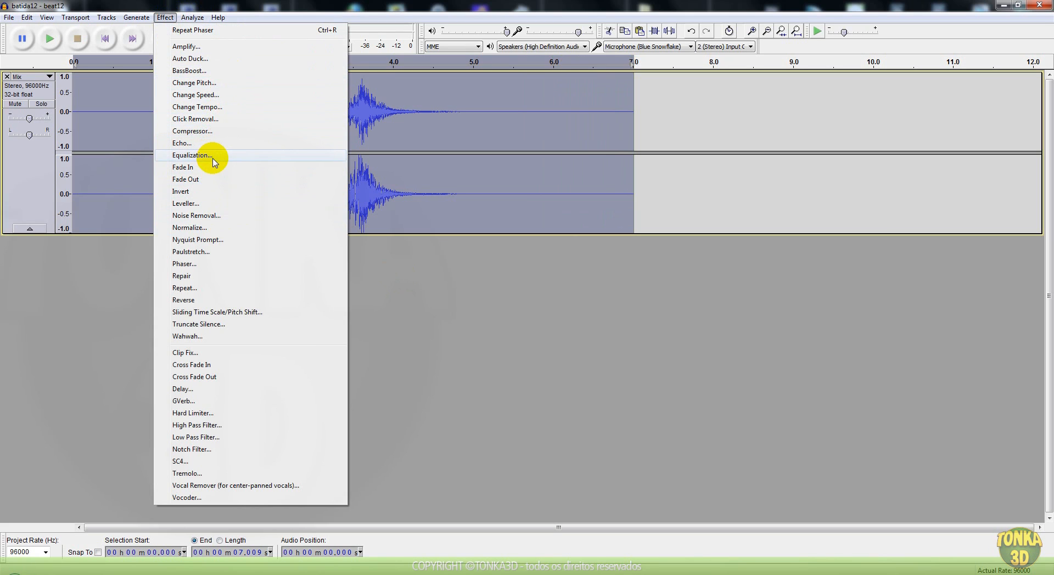
click(192, 155)
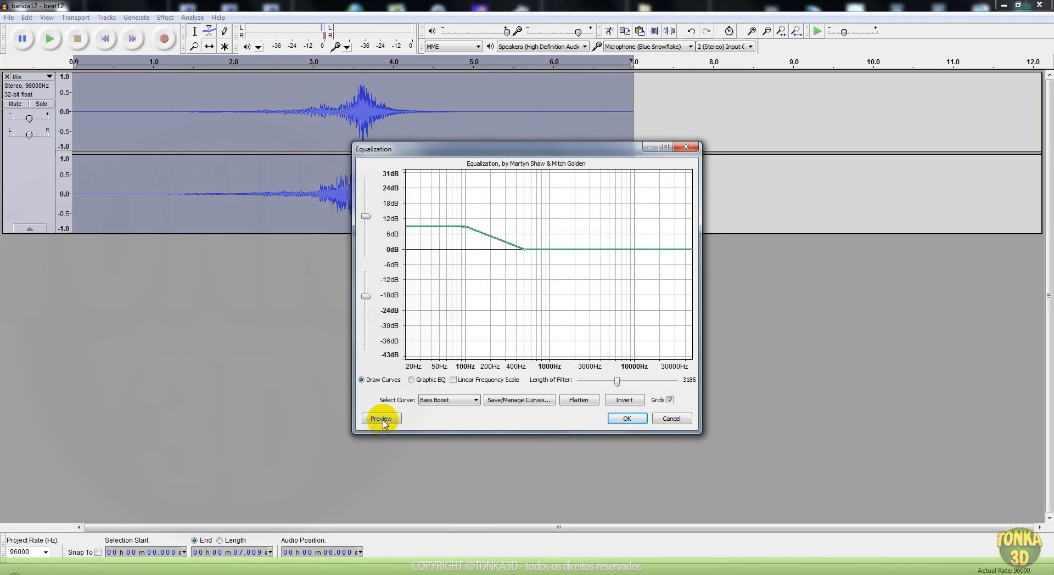
click(381, 419)
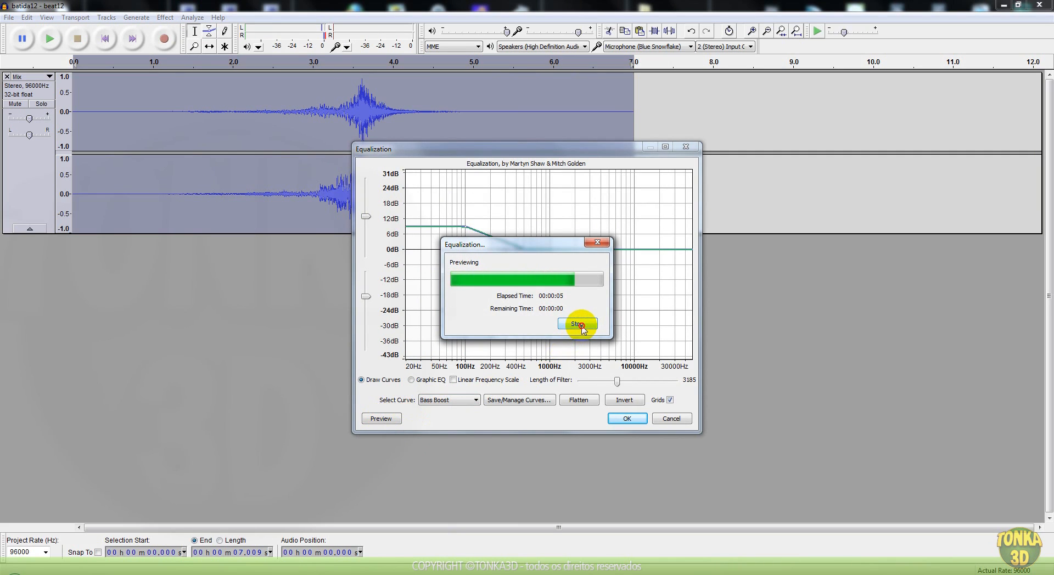
click(576, 325)
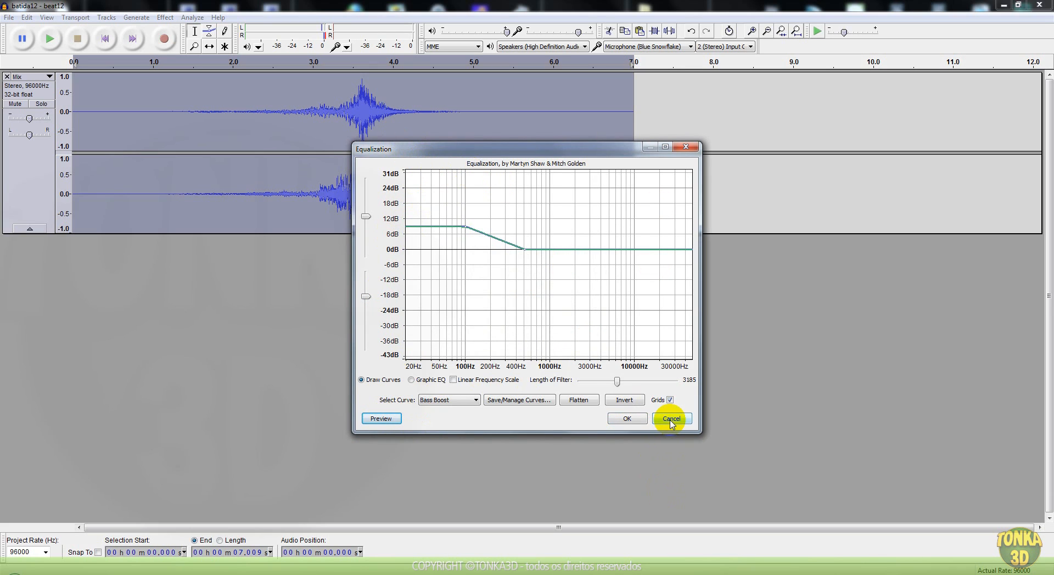
mouse_move(420, 218)
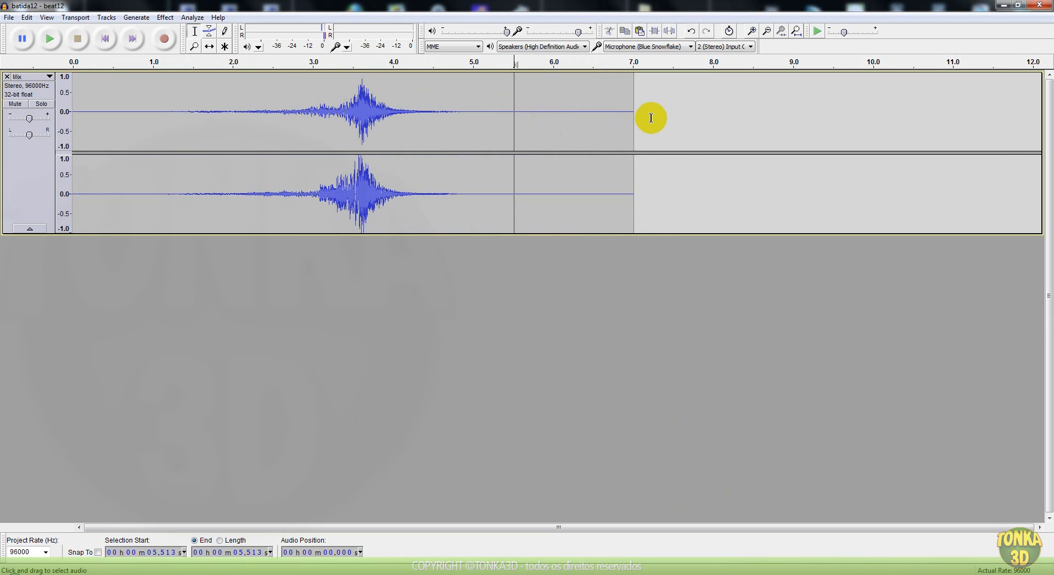
Deselect all audio by clicking the empty track area past the end of the Mix audio
click(651, 118)
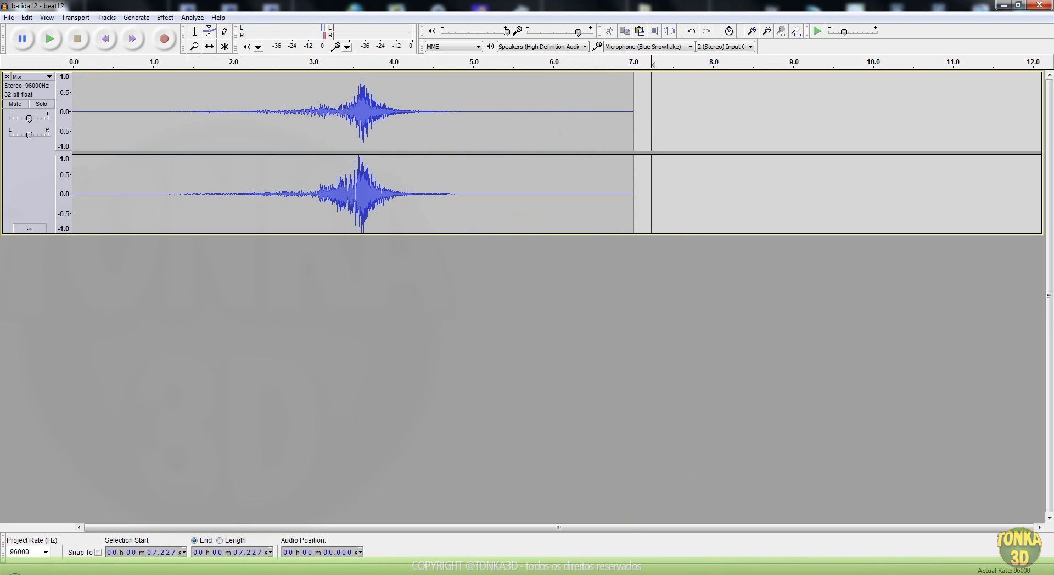